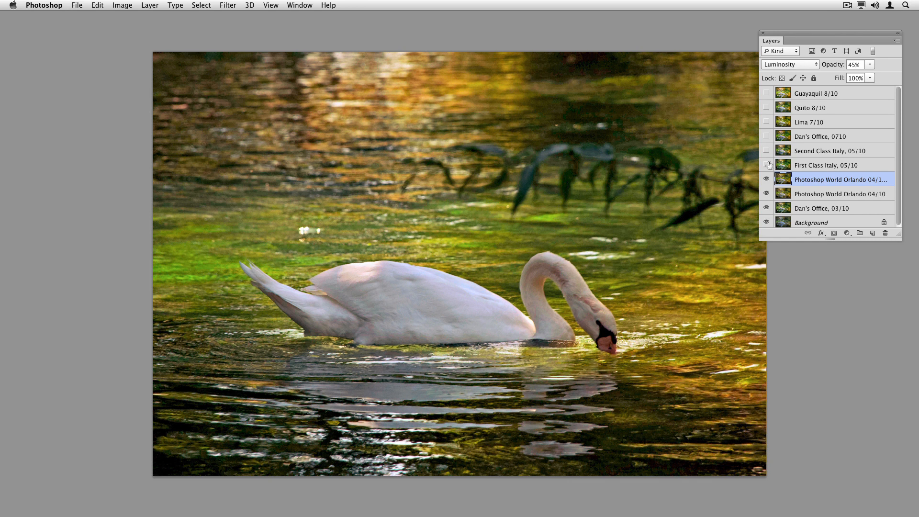
Turn on and select the 'First Class Italy, 05/10' layer, comparing the vivid green water on and off
click(766, 165)
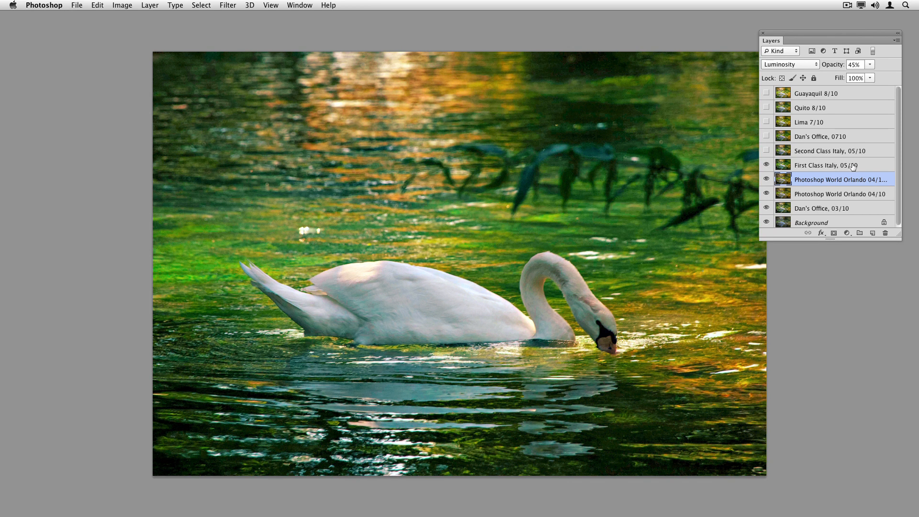
click(827, 164)
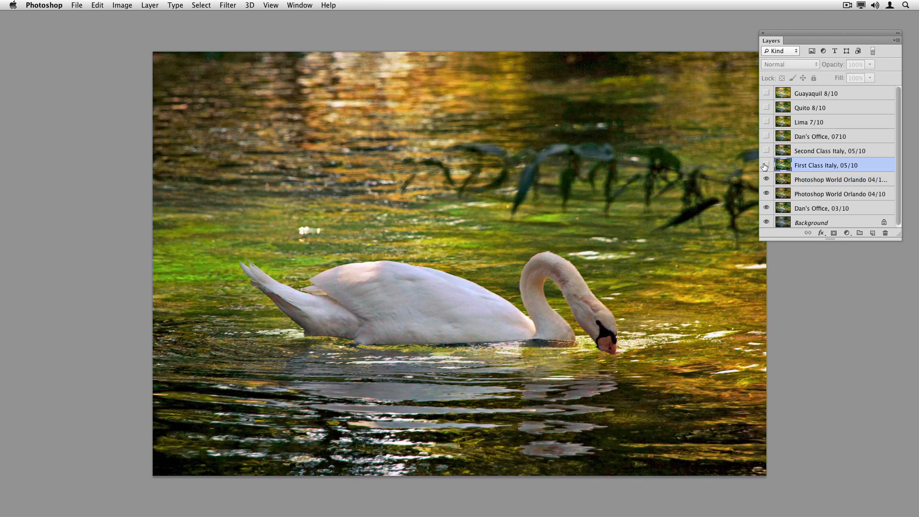
click(765, 166)
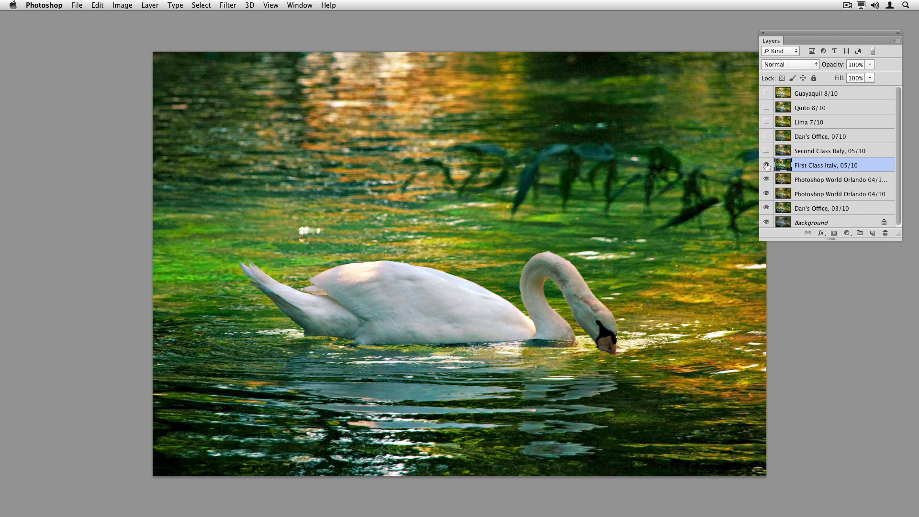
click(766, 167)
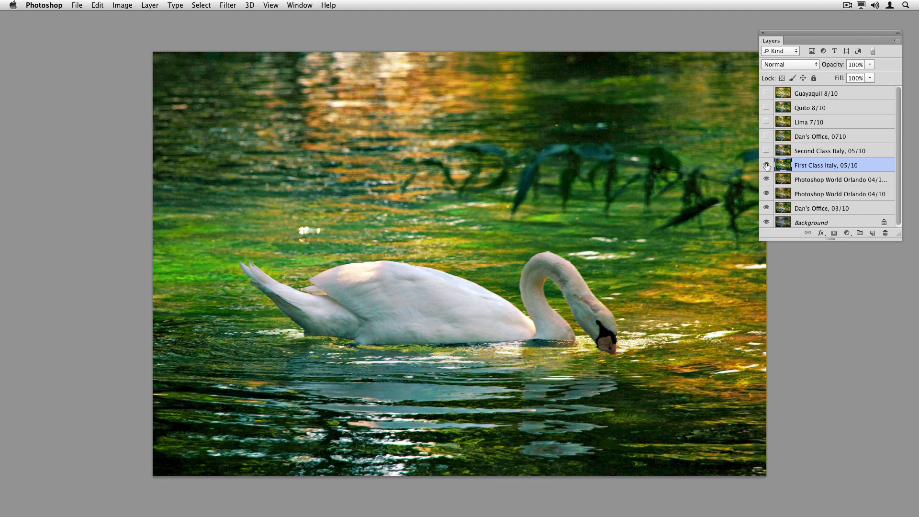
click(766, 164)
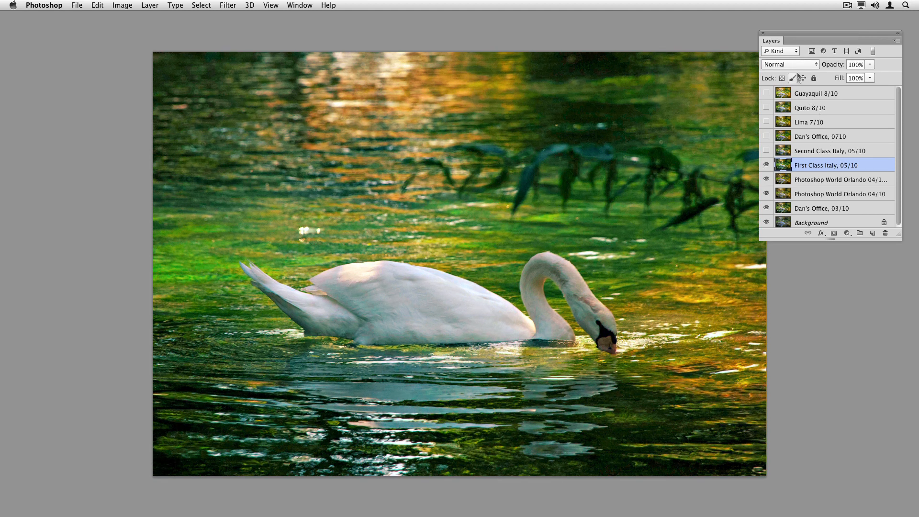
Set First Class Italy's blend mode to Luminosity and compare the muted result on and off
click(789, 63)
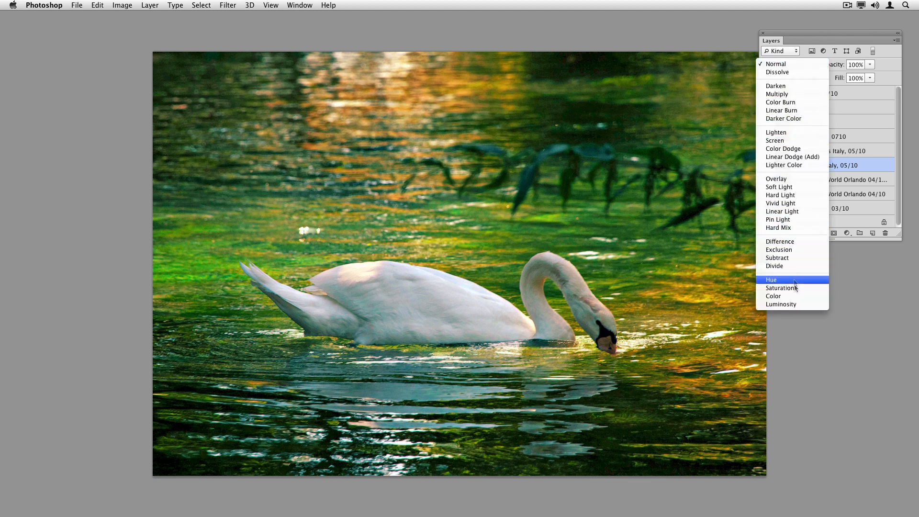
click(780, 305)
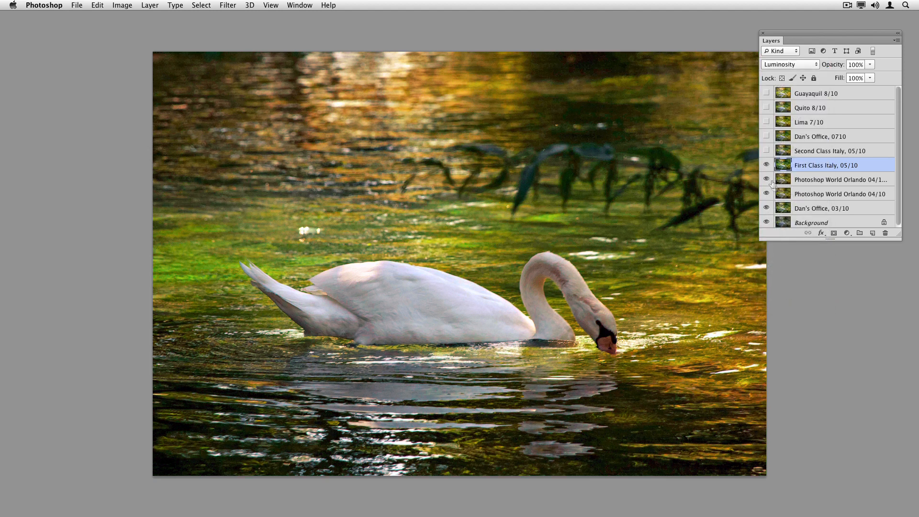
click(766, 165)
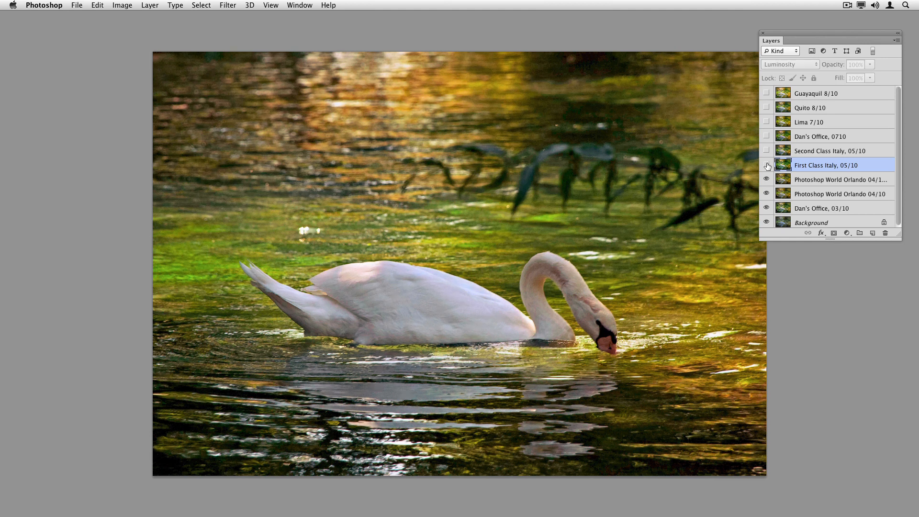
click(766, 165)
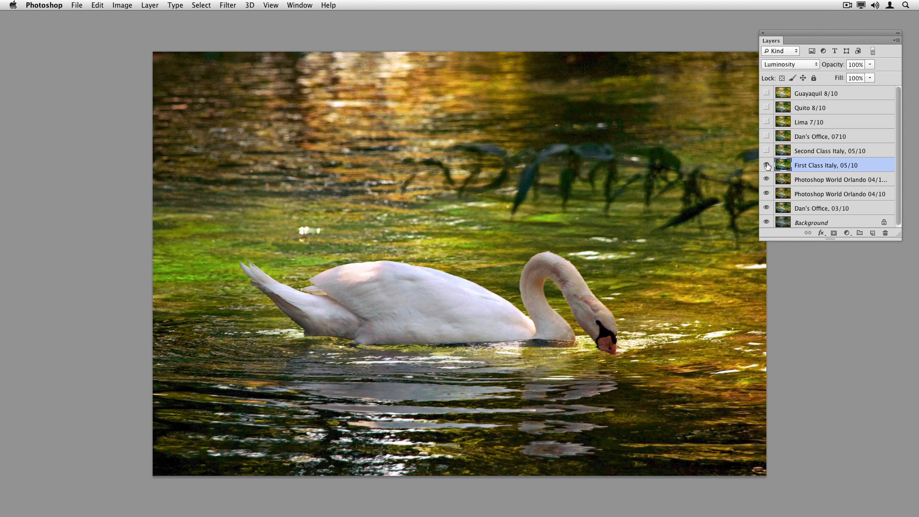
mouse_move(766, 166)
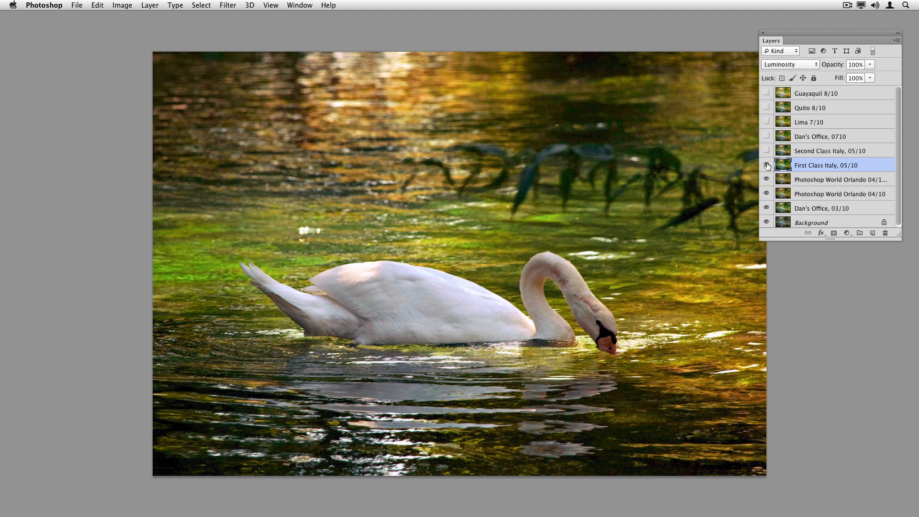
click(765, 165)
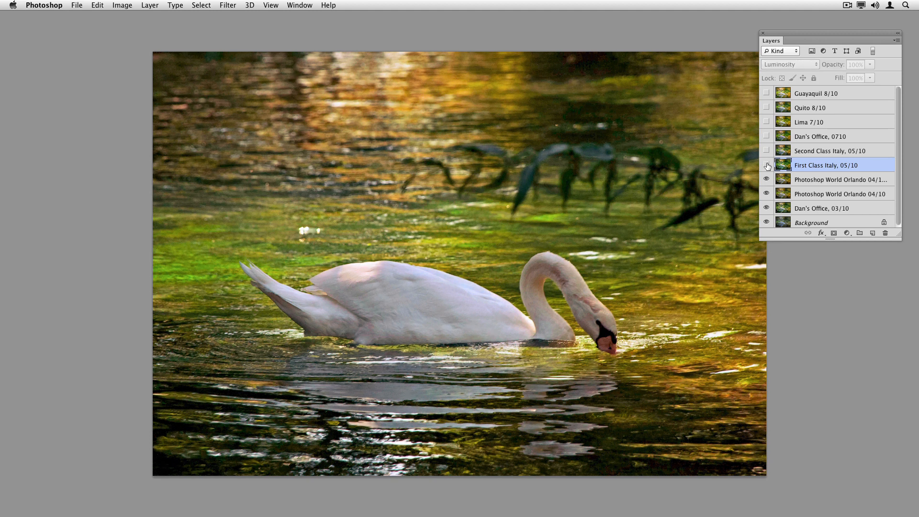
click(766, 166)
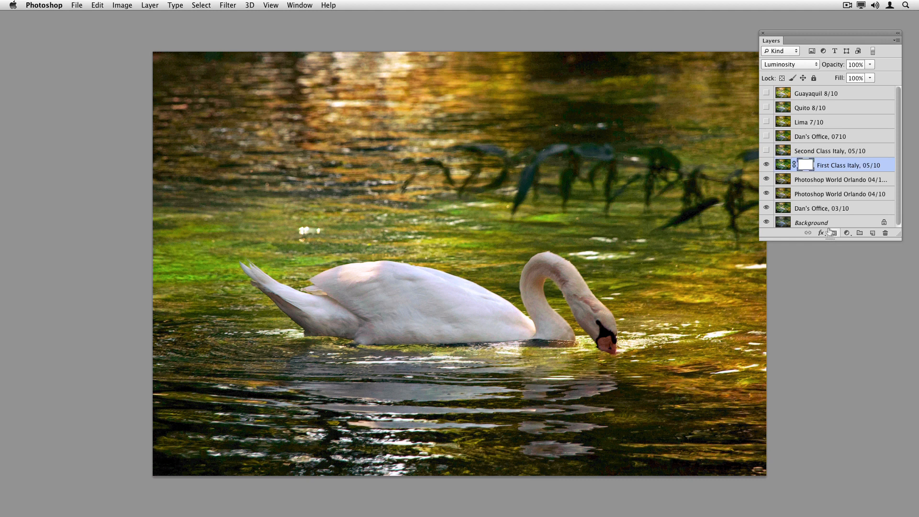
Apply Image to fill First Class Italy's mask with the merged photo, then compare
click(122, 5)
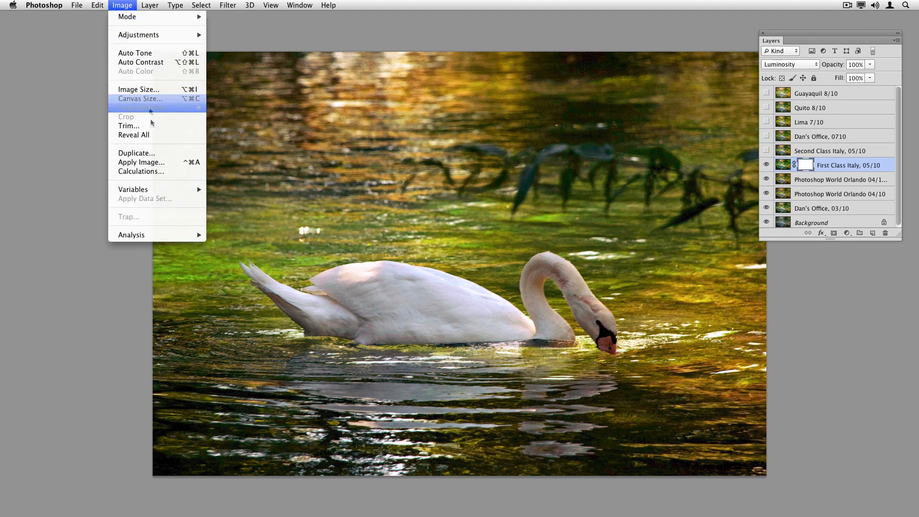
click(142, 162)
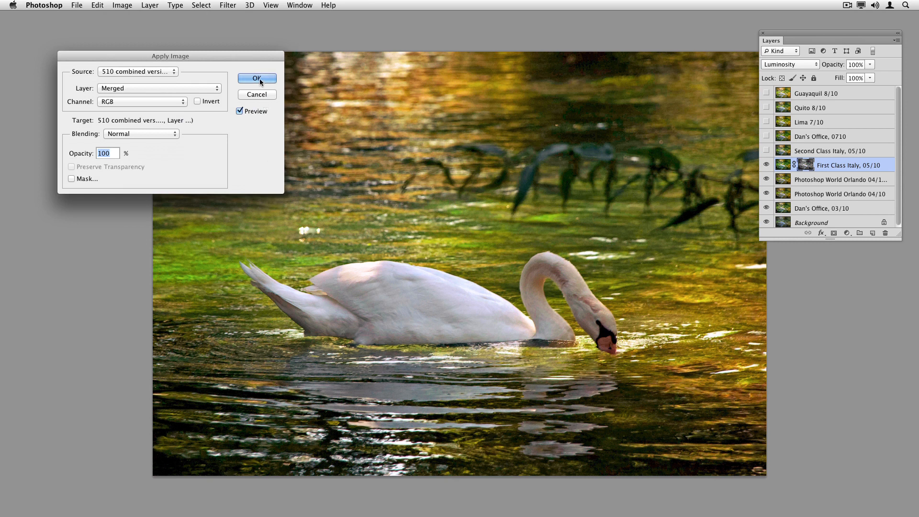
click(256, 78)
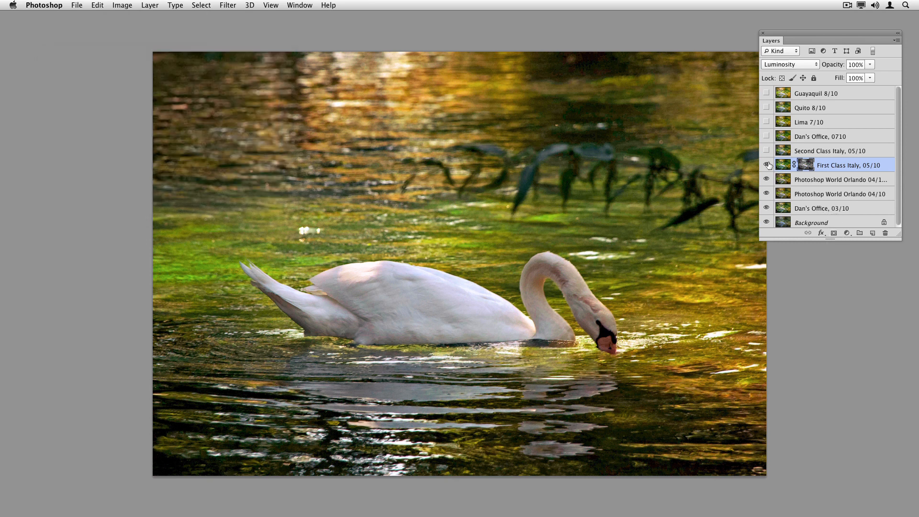
click(766, 165)
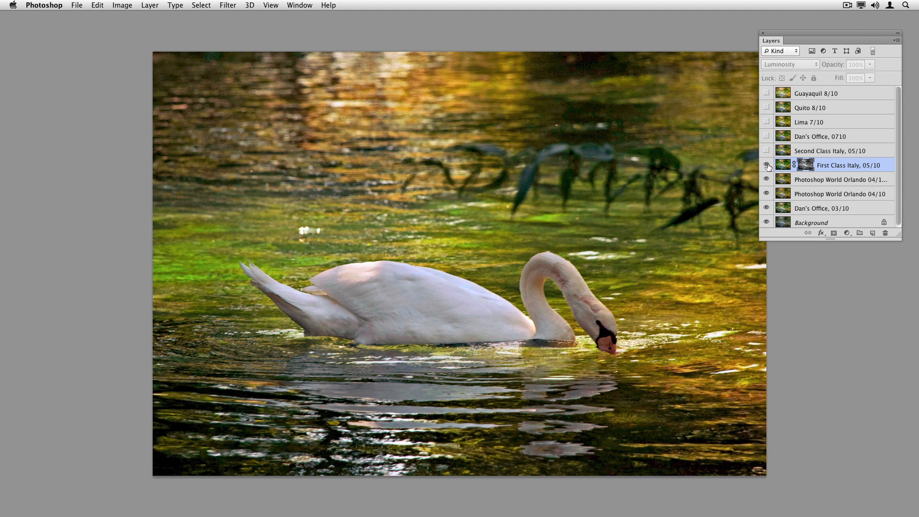
mouse_move(766, 167)
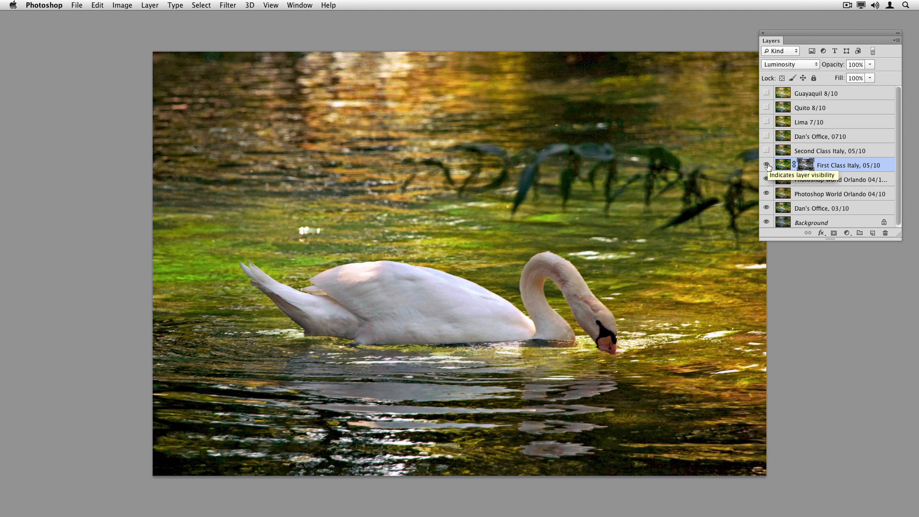
click(765, 165)
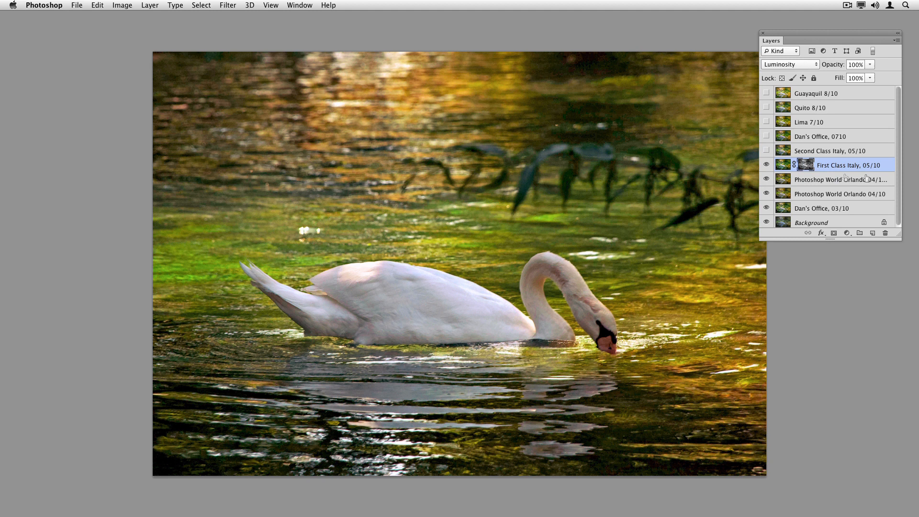
mouse_move(817, 185)
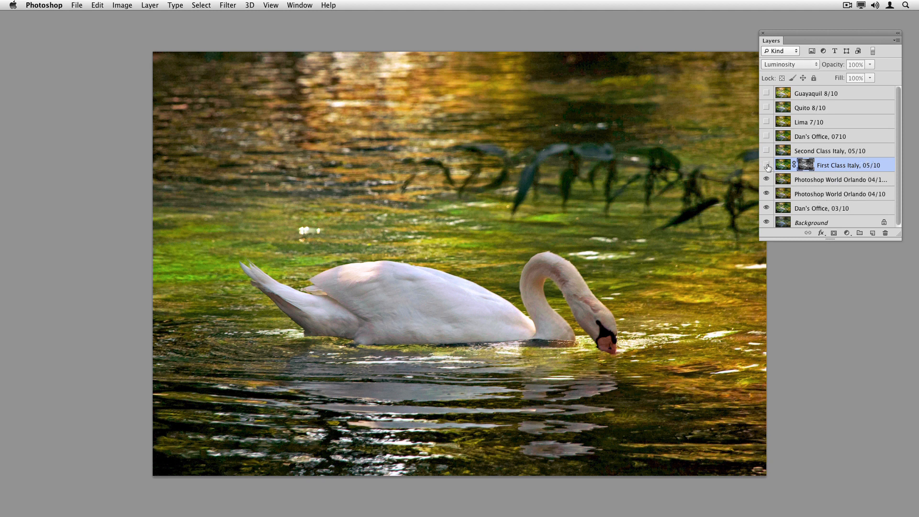
click(766, 165)
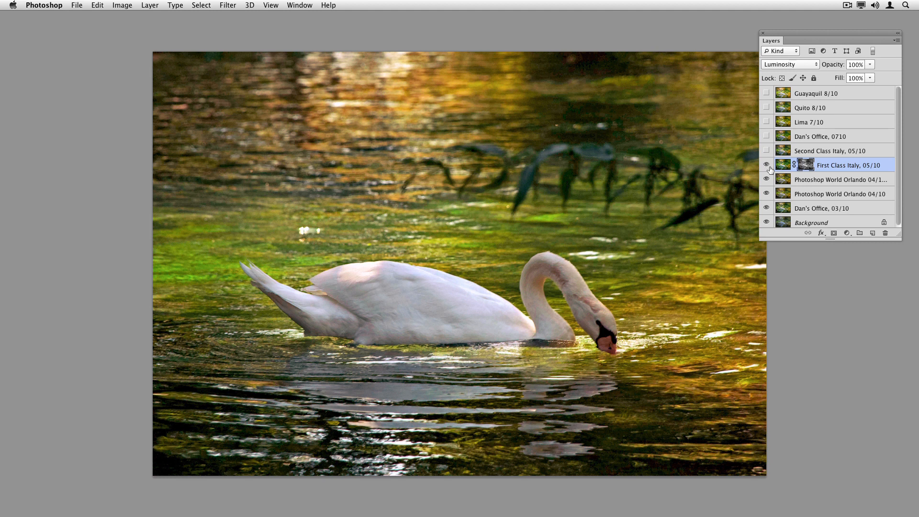
Select and show the 'Second Class Italy, 05/10' layer, comparing its warmer orange water
click(832, 151)
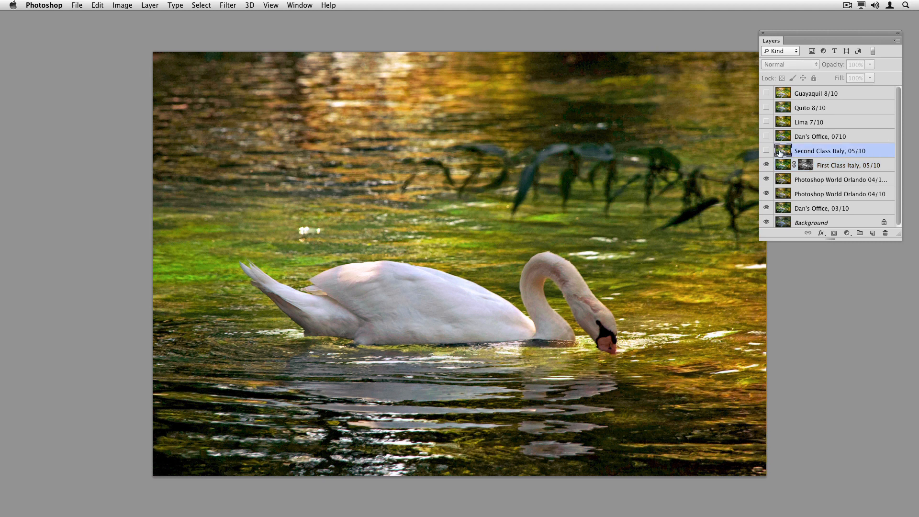
click(765, 151)
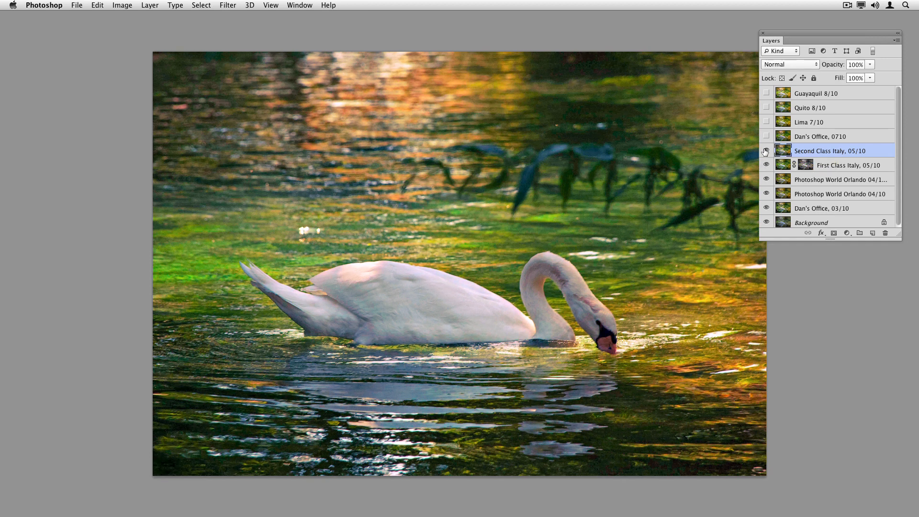
click(765, 151)
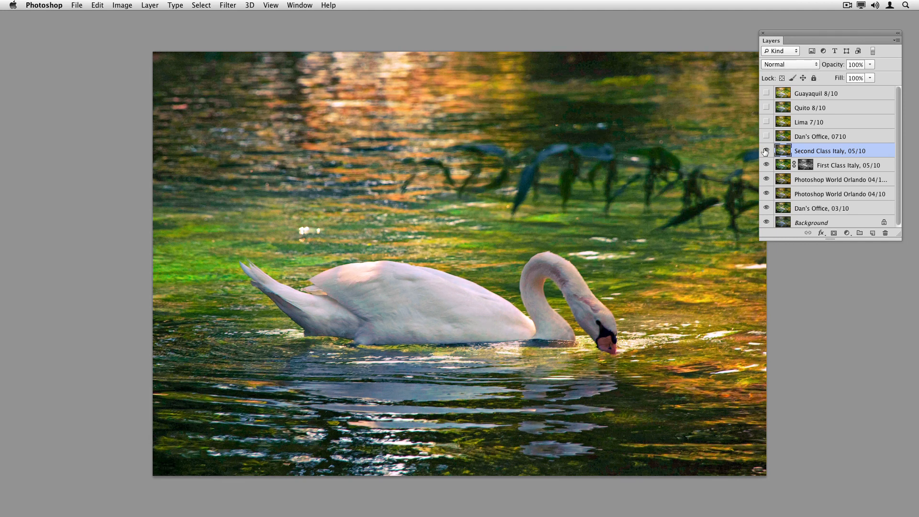
Set Second Class Italy to Color blend mode at 68% opacity and compare it on and off
click(788, 64)
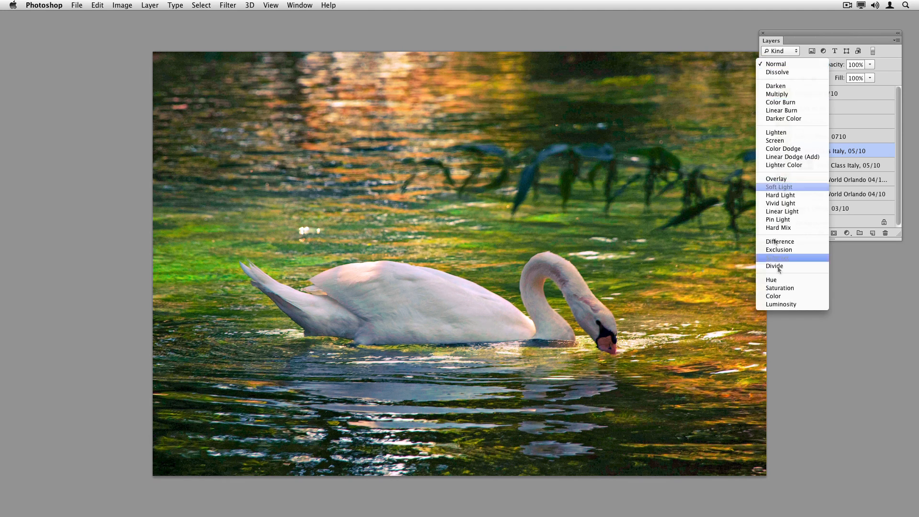
click(773, 296)
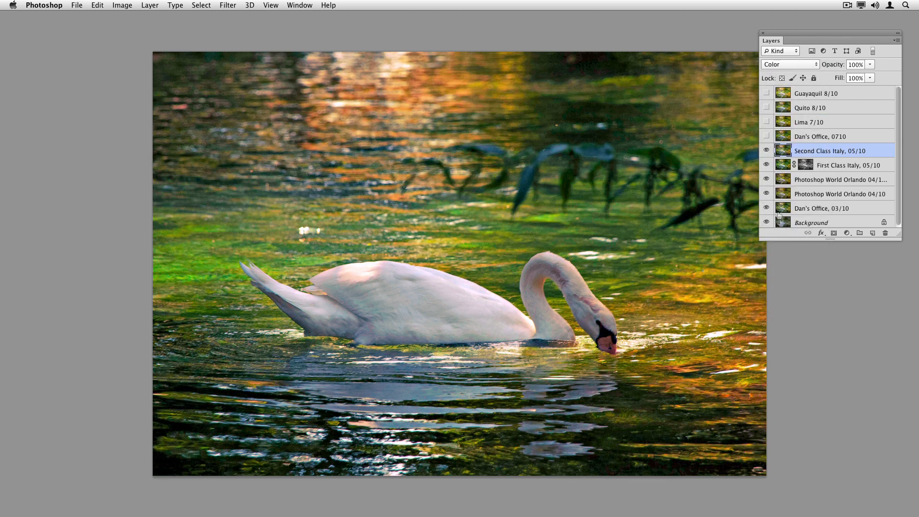
click(766, 152)
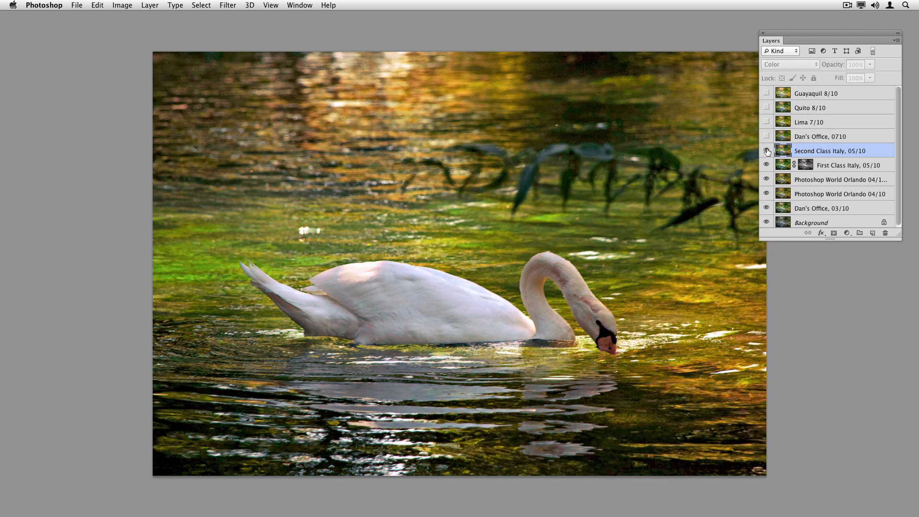
mouse_move(766, 151)
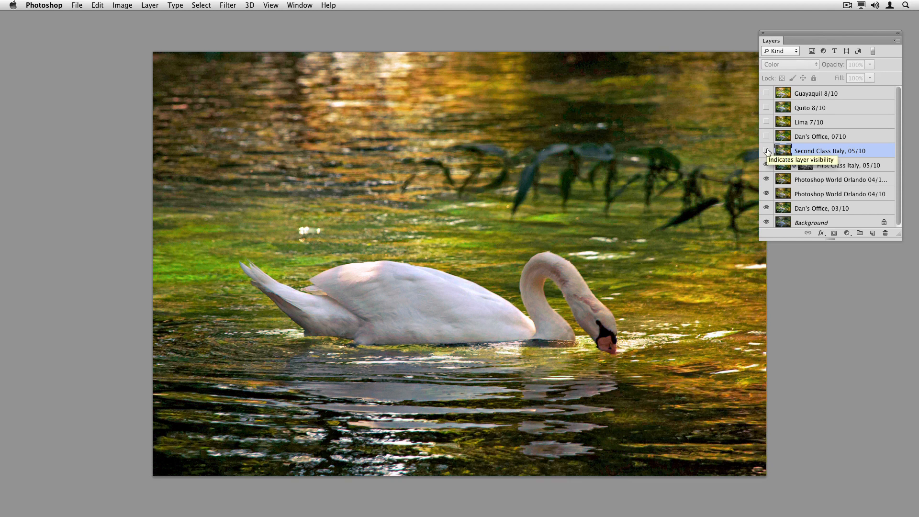
click(767, 151)
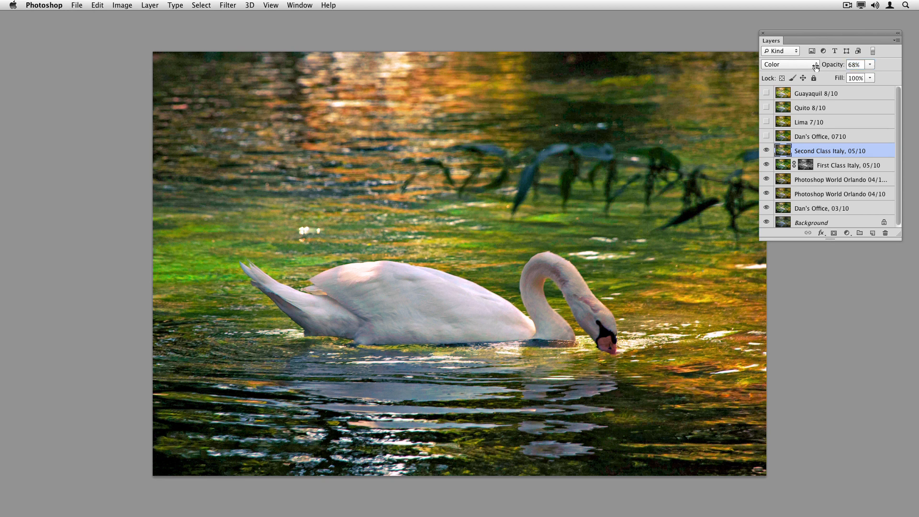
click(766, 151)
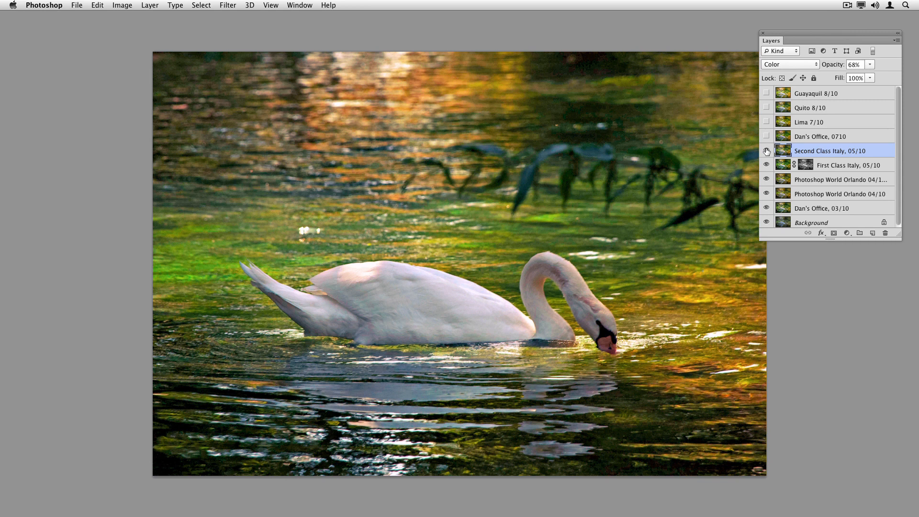
mouse_move(766, 151)
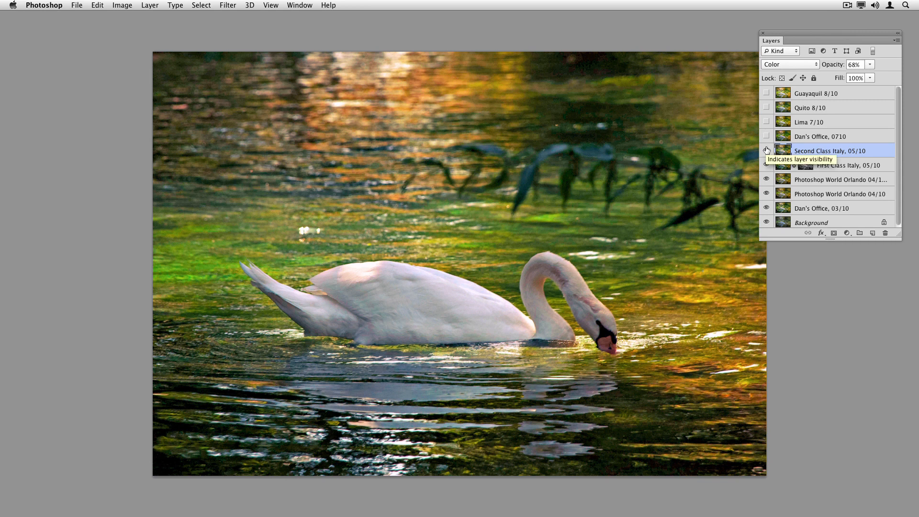
click(765, 150)
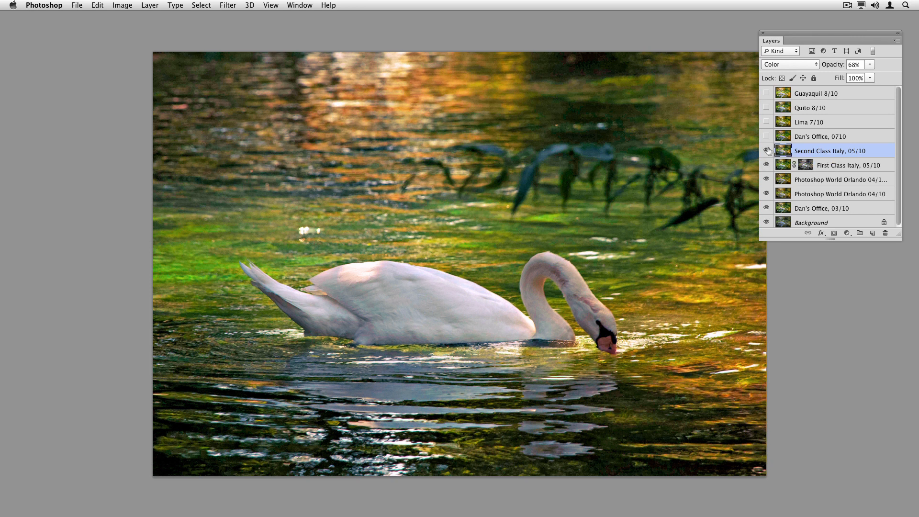
Select and show the 'Dan's Office, 0710' layer, comparing its vivid green water
click(821, 136)
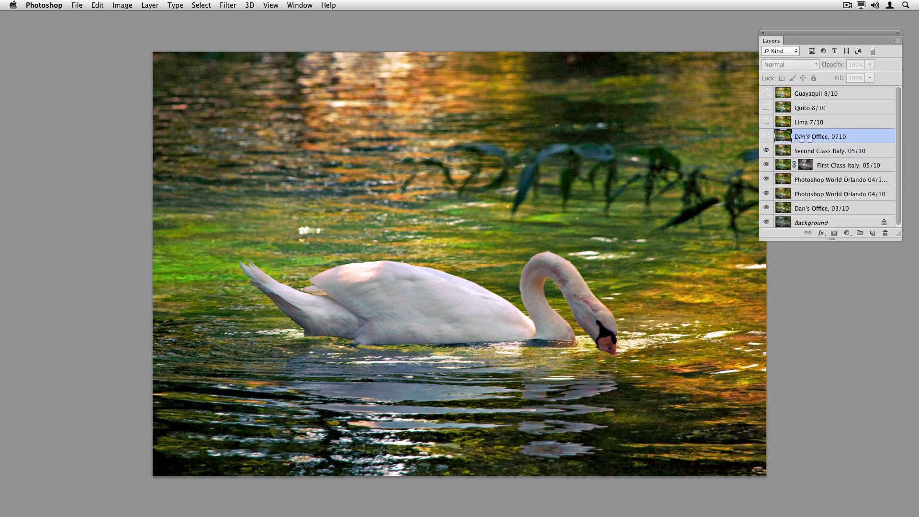
click(765, 136)
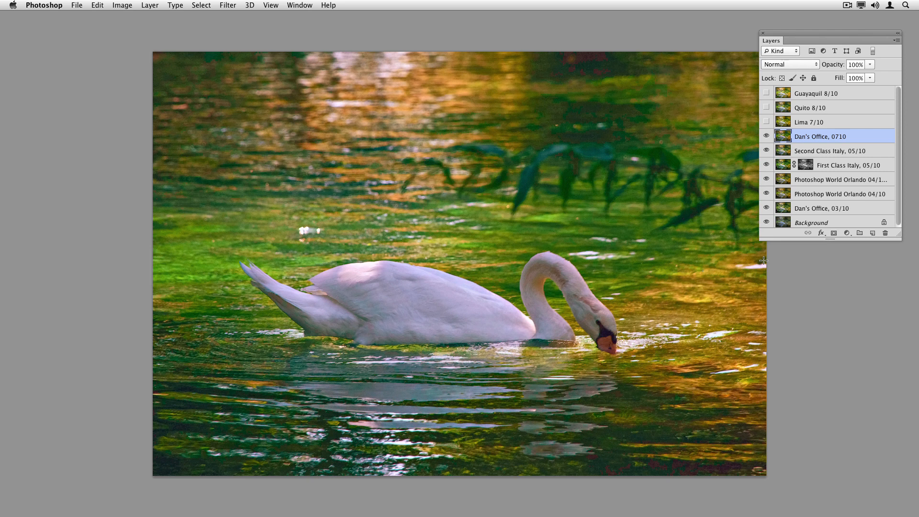
mouse_move(770, 254)
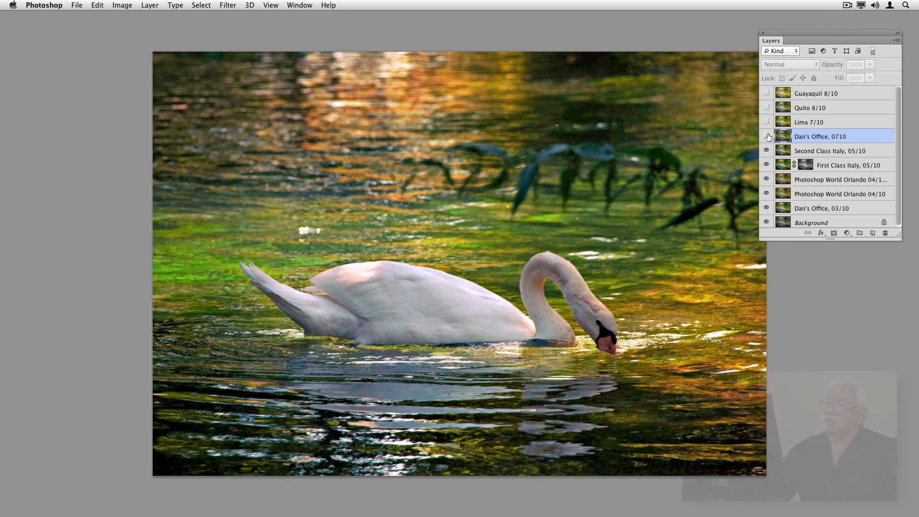
mouse_move(766, 136)
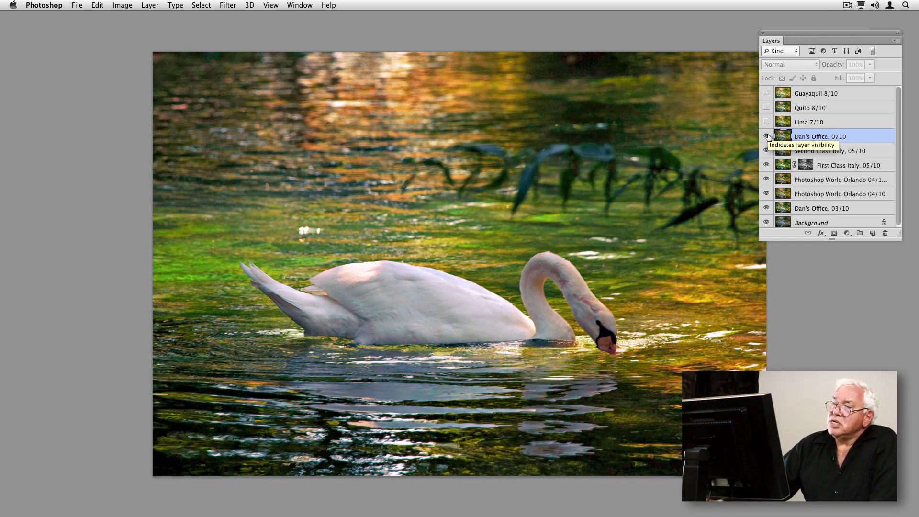
click(766, 136)
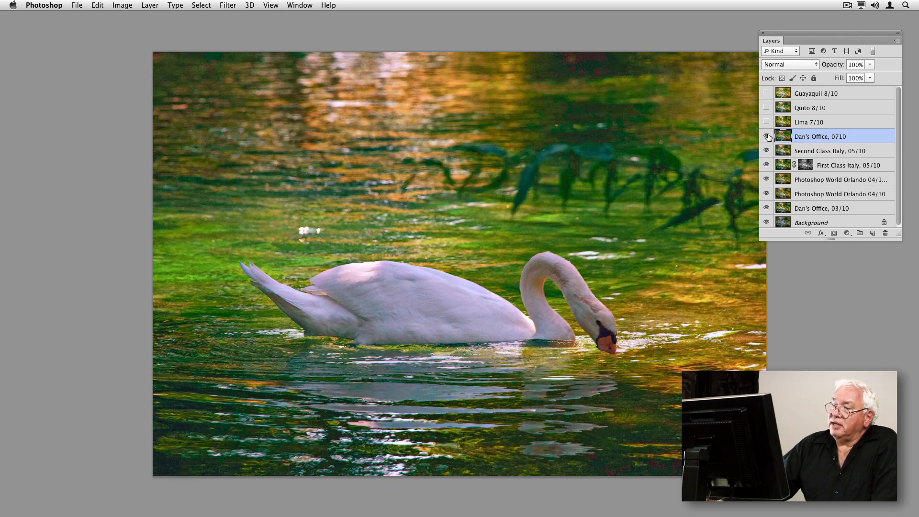
click(766, 136)
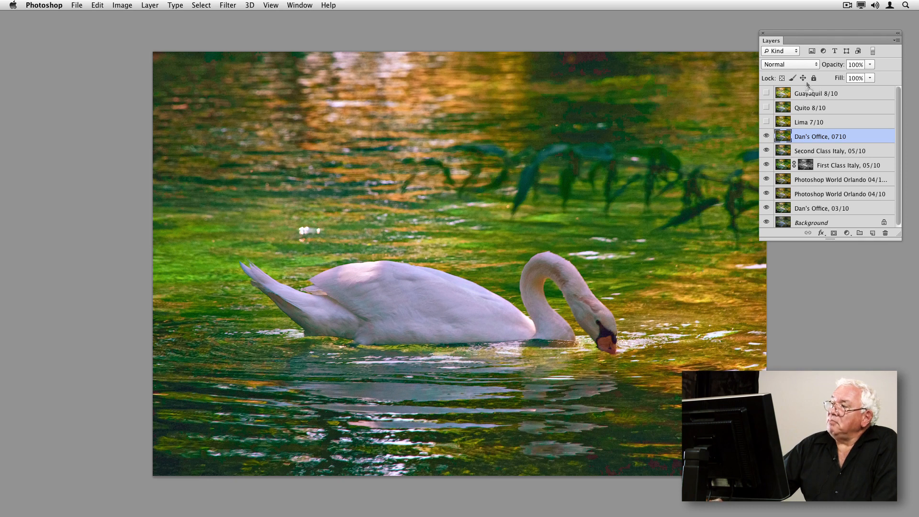
Set the 0710 office layer's blend mode to Color and compare it on and off
click(788, 63)
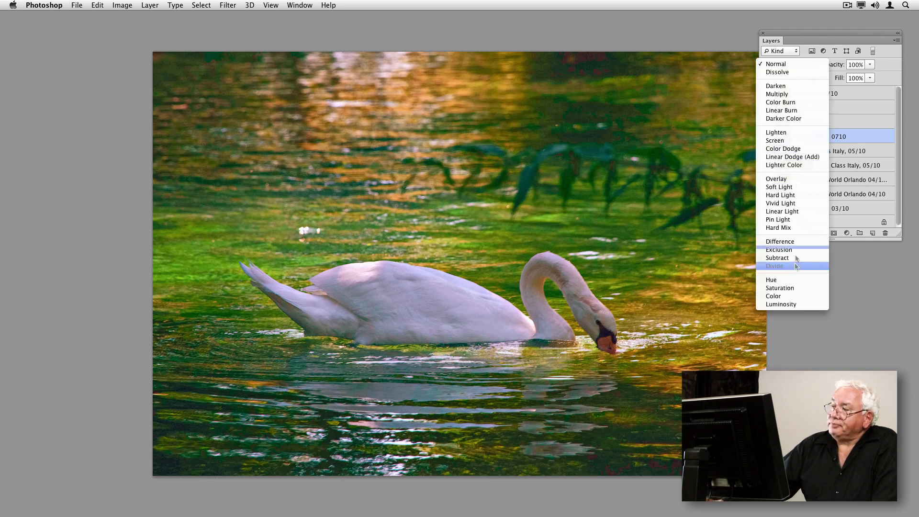
click(773, 295)
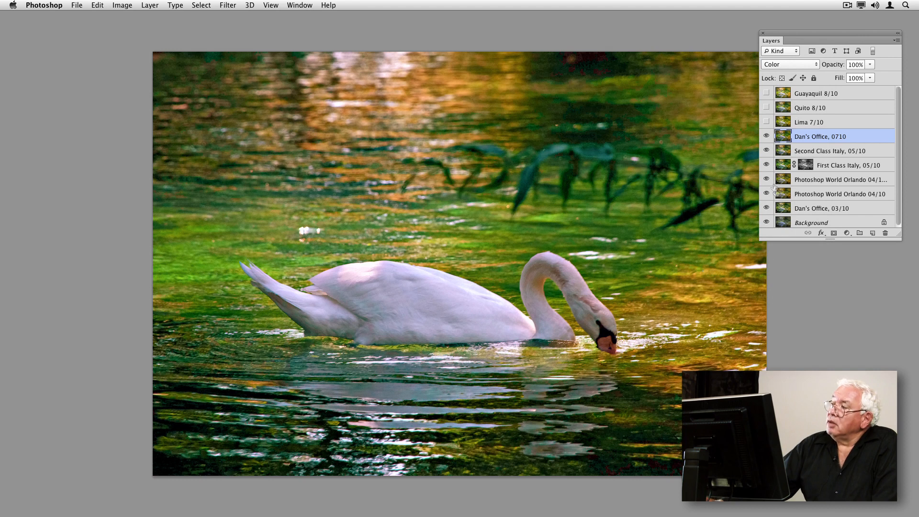
click(766, 136)
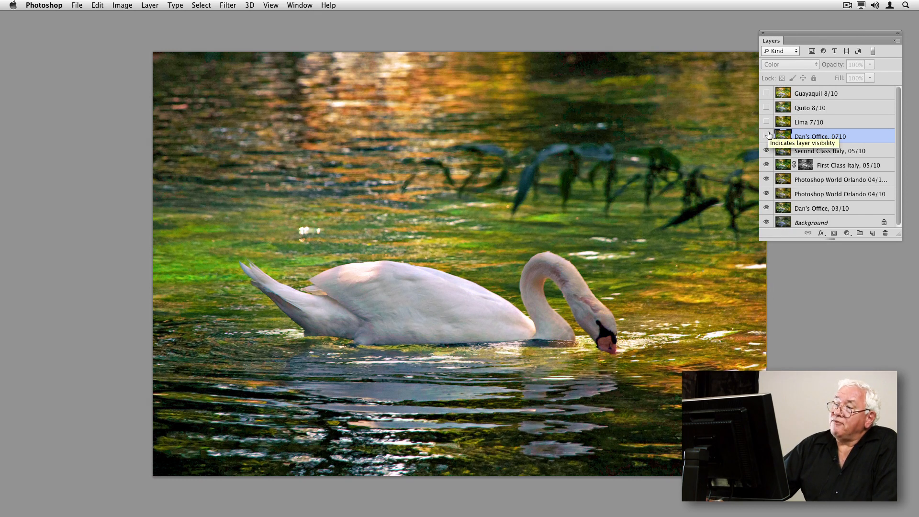
click(766, 135)
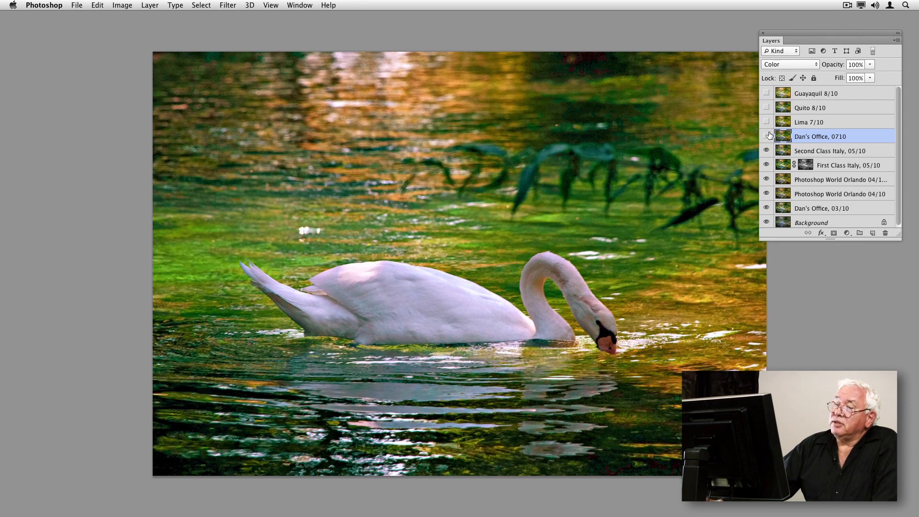
click(765, 136)
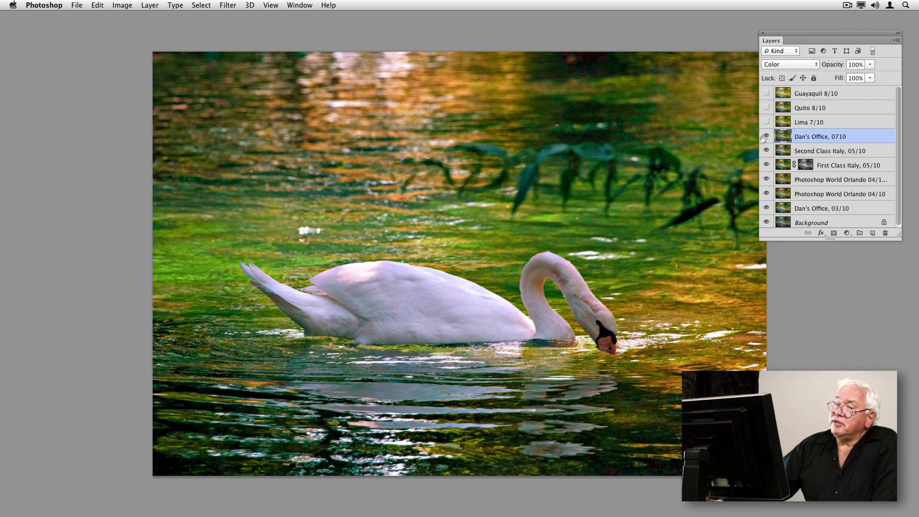
Lower the 0710 office layer's opacity to 50%, compare, and select Lima 7/10
triple_click(855, 64)
text(50)
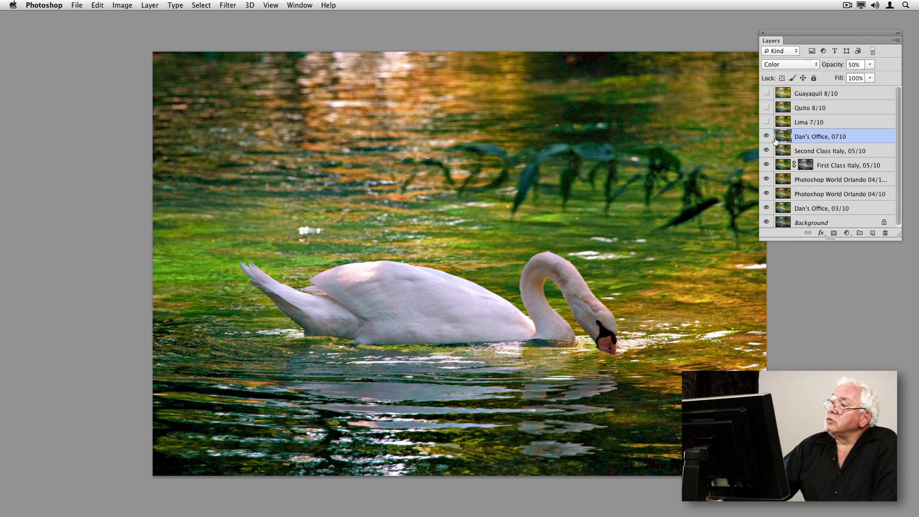
click(766, 136)
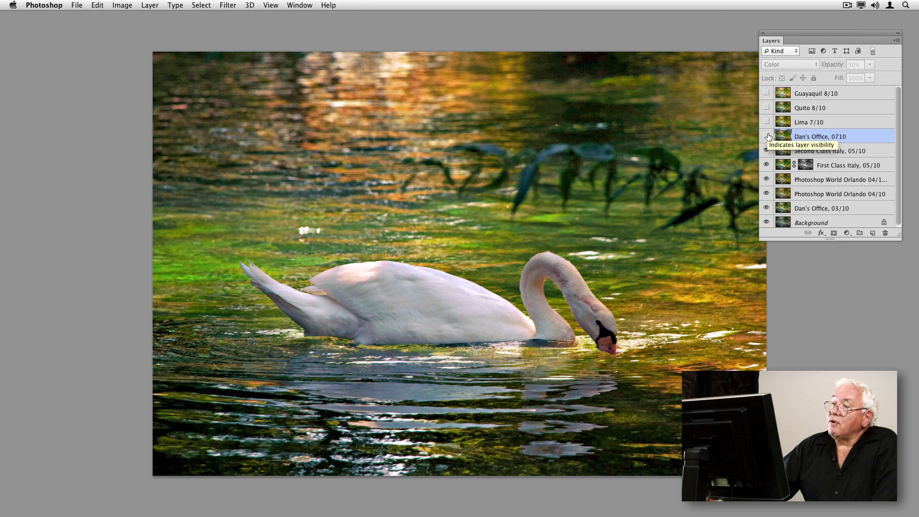
click(766, 136)
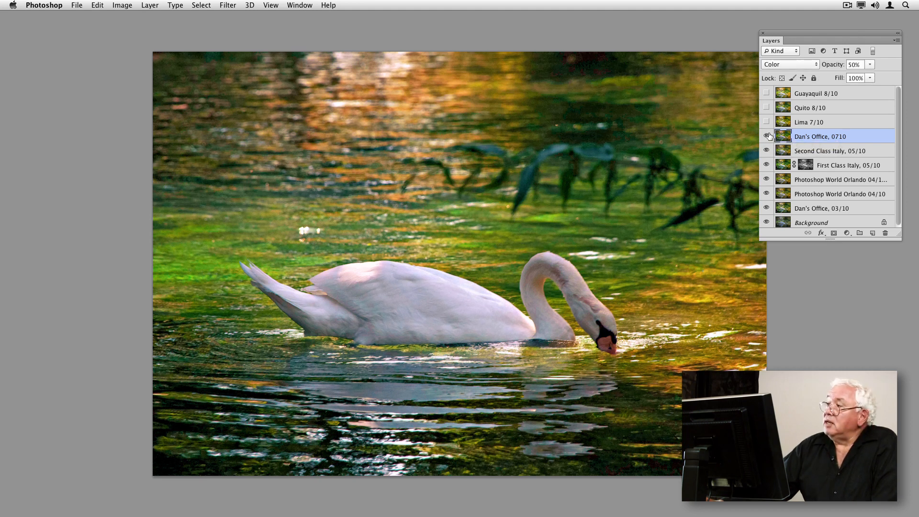
click(766, 136)
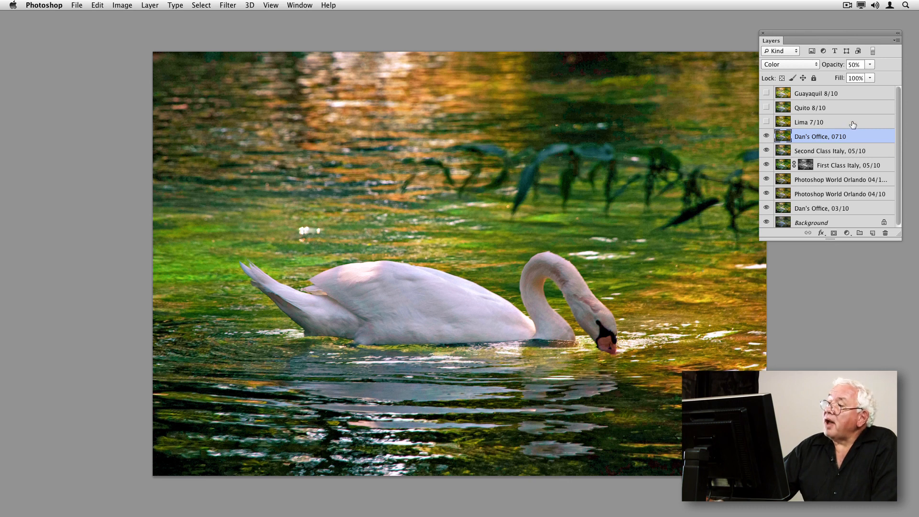
click(808, 122)
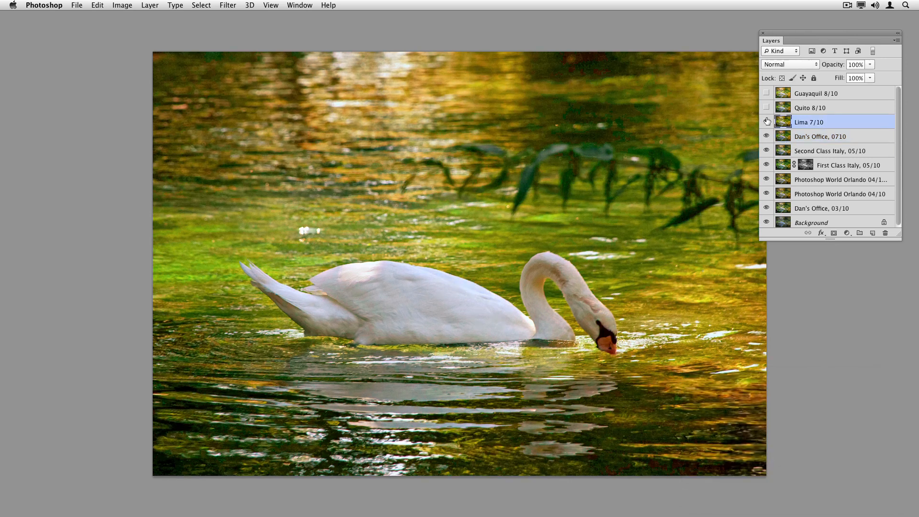
Show Lima 7/10 in Luminosity blend mode and toggle it repeatedly to compare
click(766, 122)
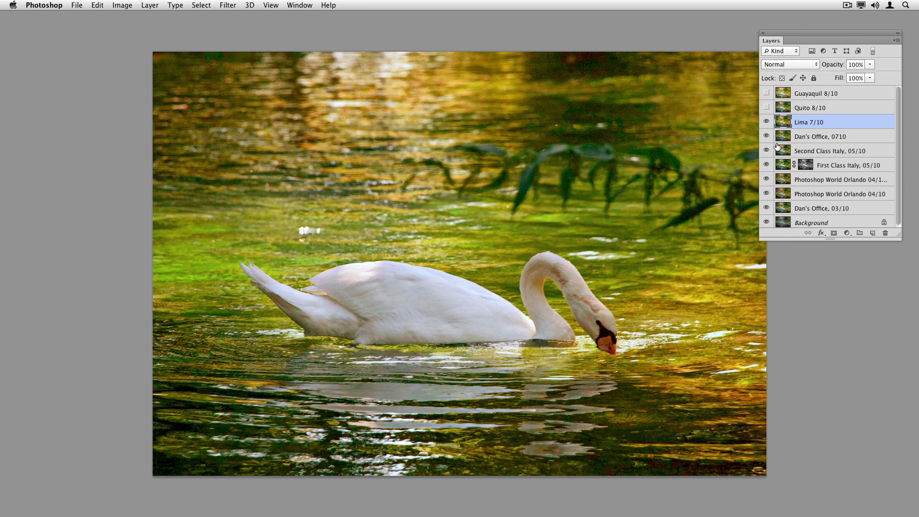
mouse_move(787, 63)
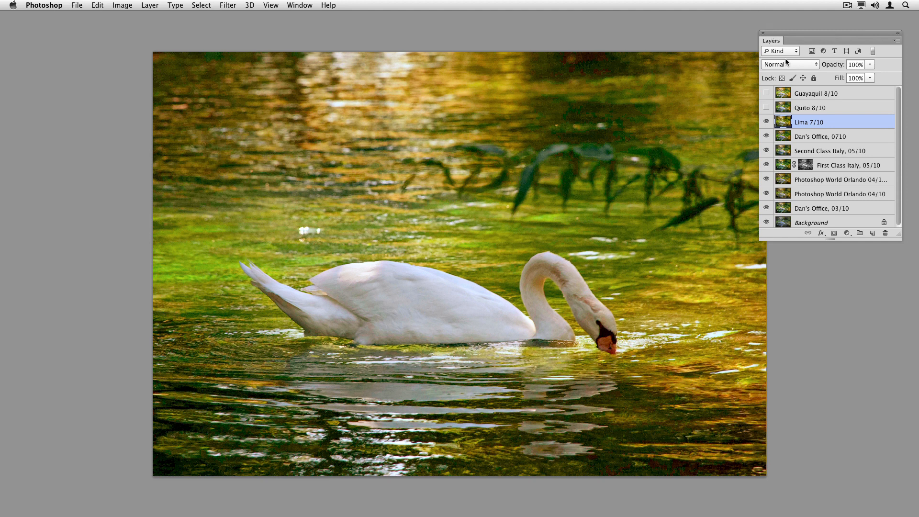
click(788, 64)
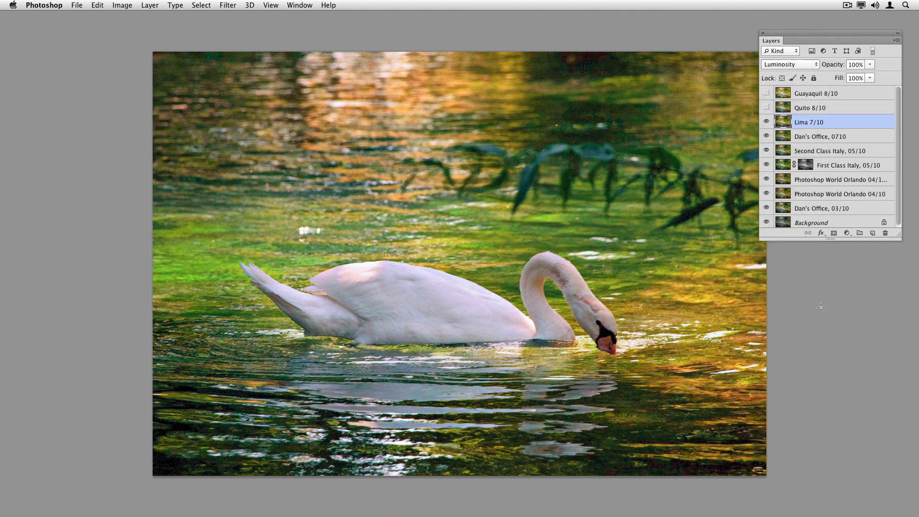
click(766, 122)
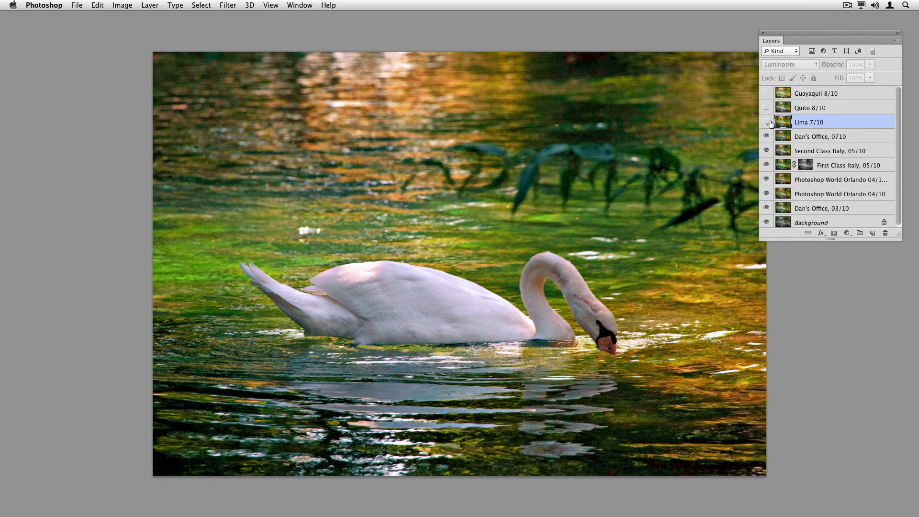
click(765, 122)
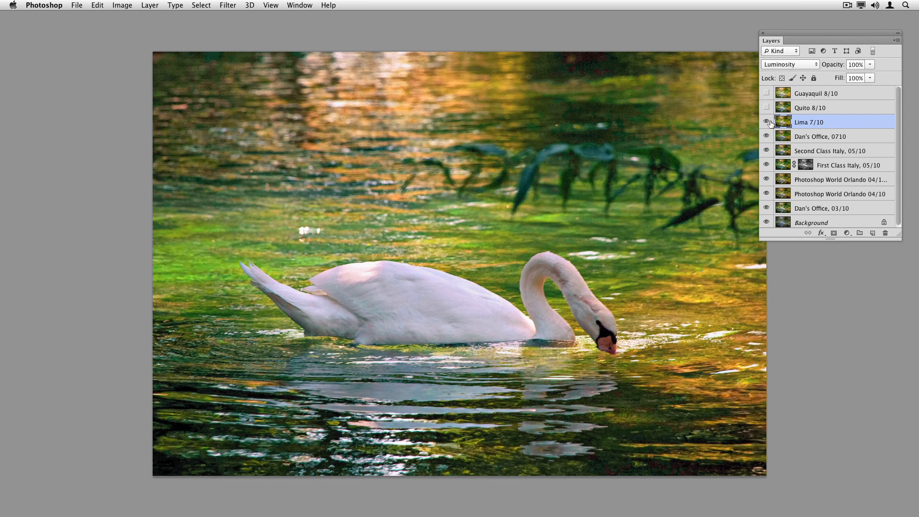
click(766, 122)
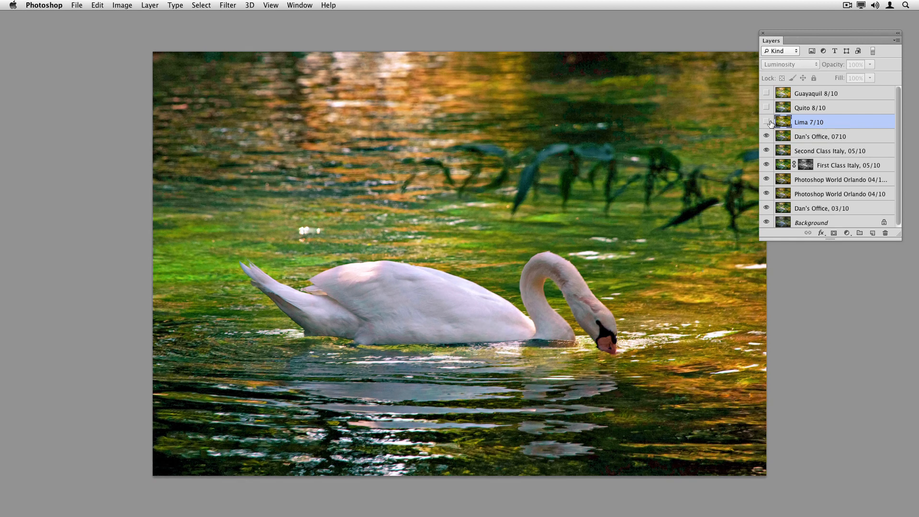
click(766, 123)
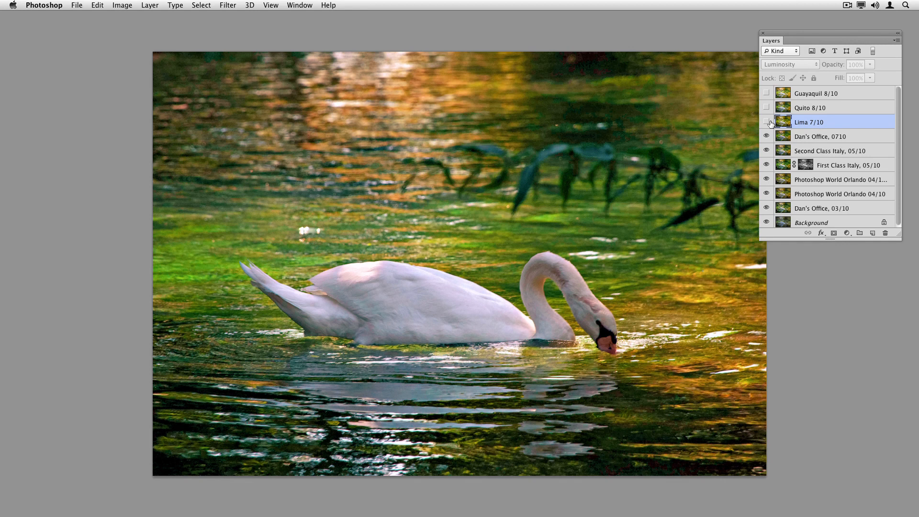
click(765, 122)
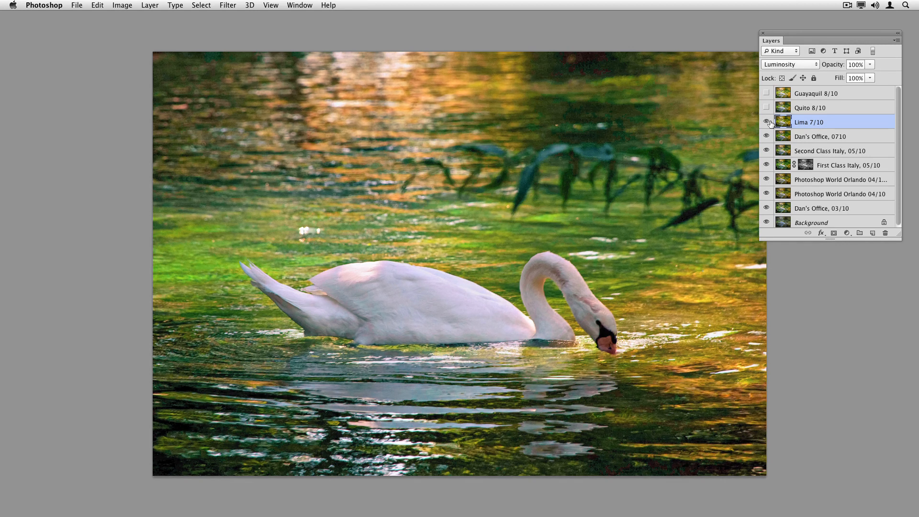
click(766, 122)
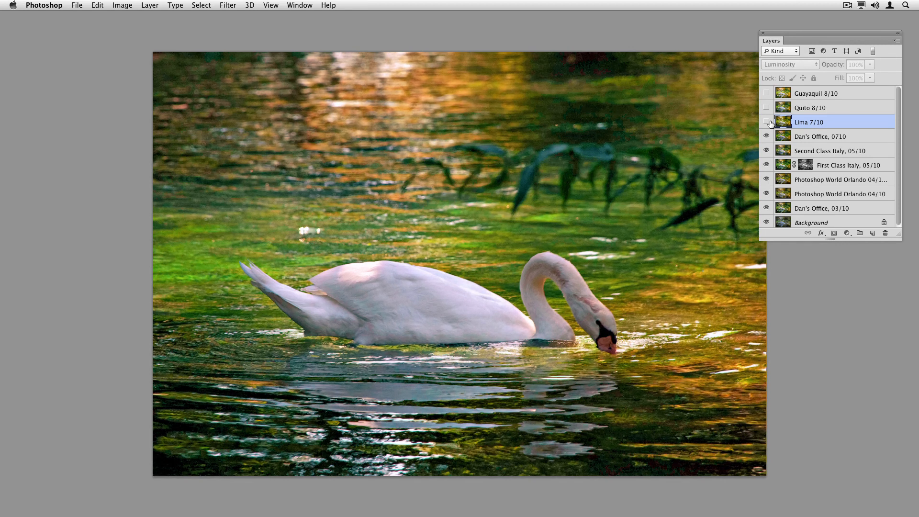
click(766, 122)
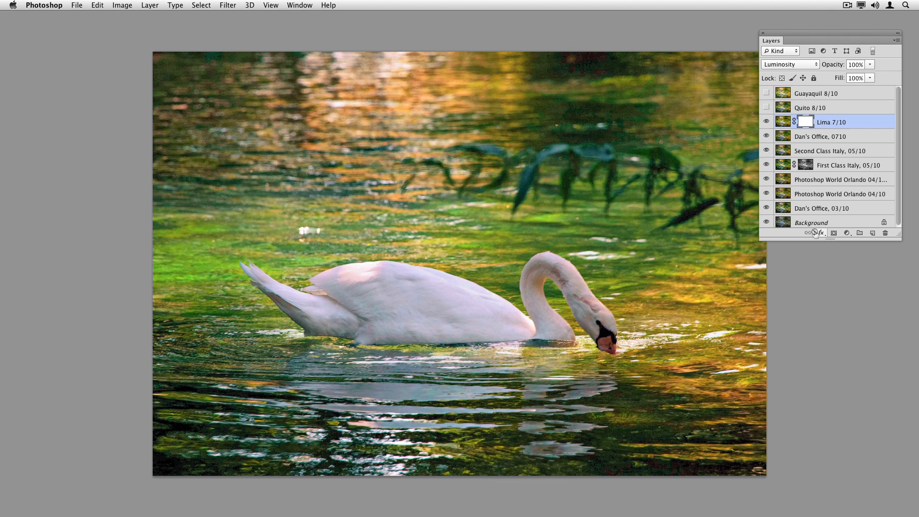
Apply the merged image into the Lima 7/10 mask and compare the layer on and off
click(121, 5)
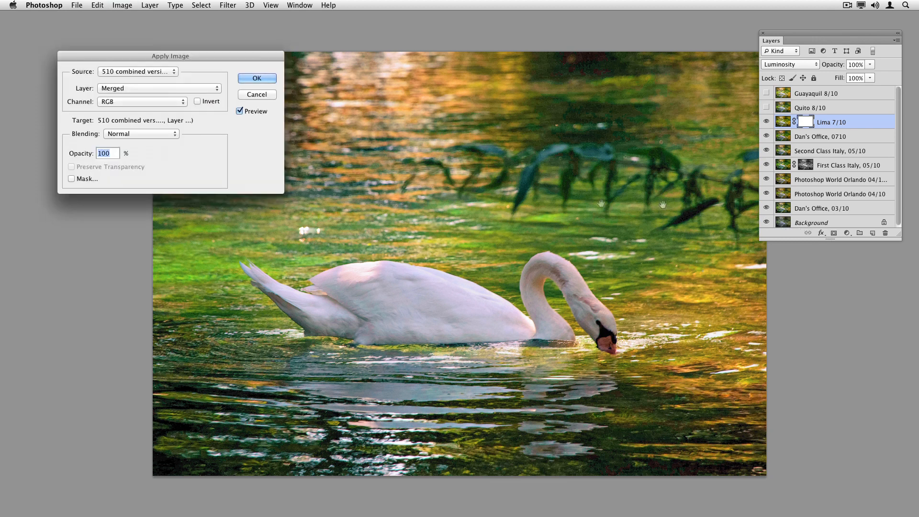
click(256, 78)
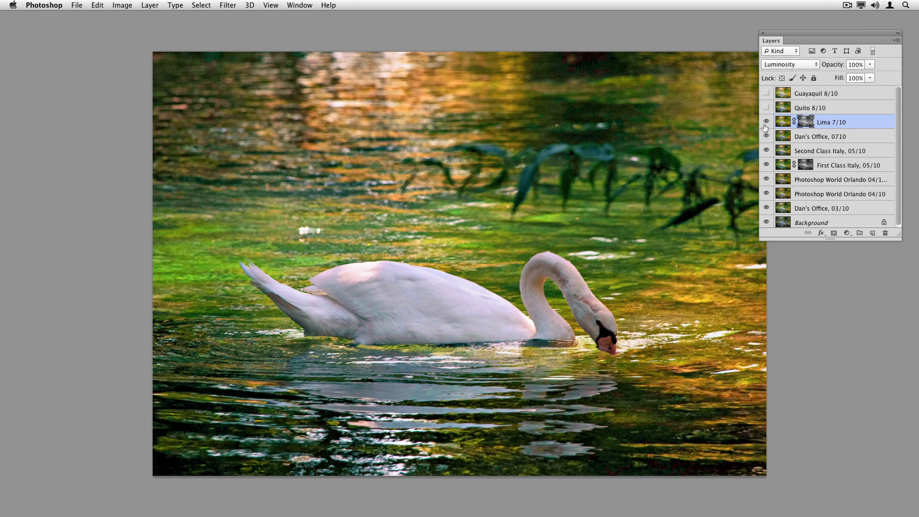
click(766, 122)
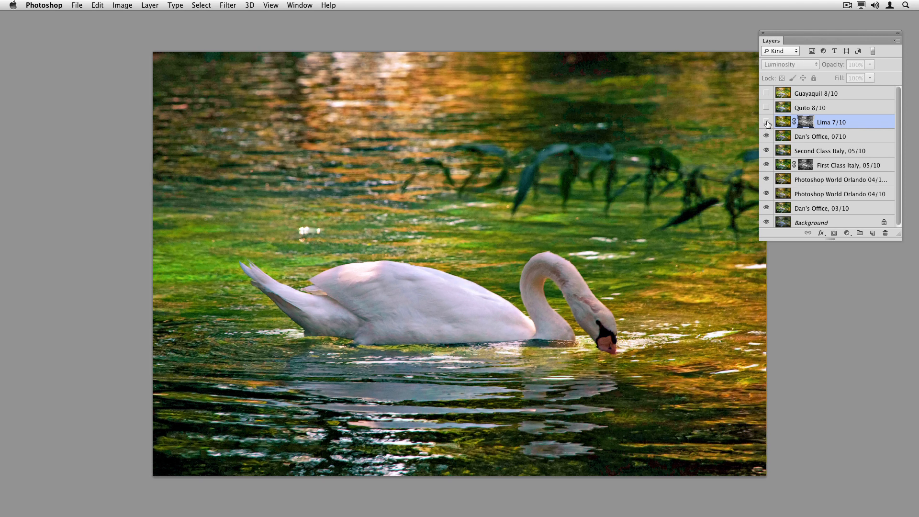
click(766, 122)
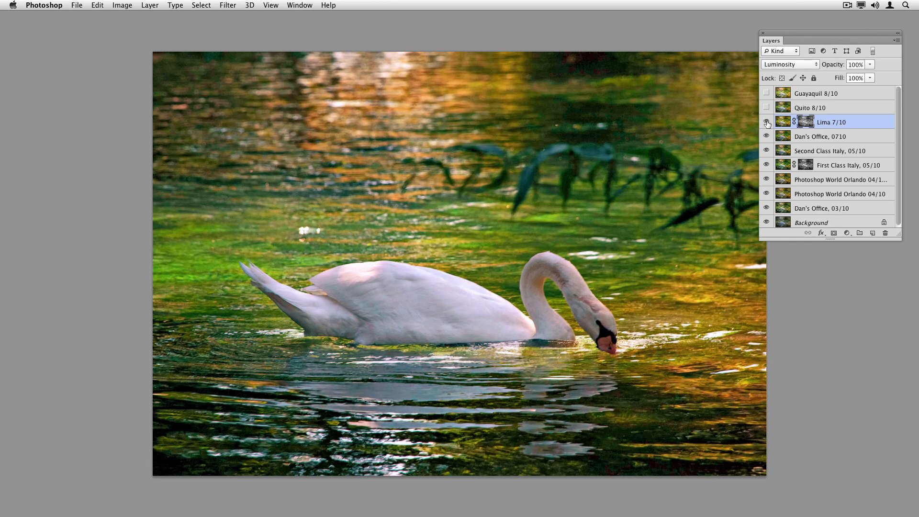
click(766, 122)
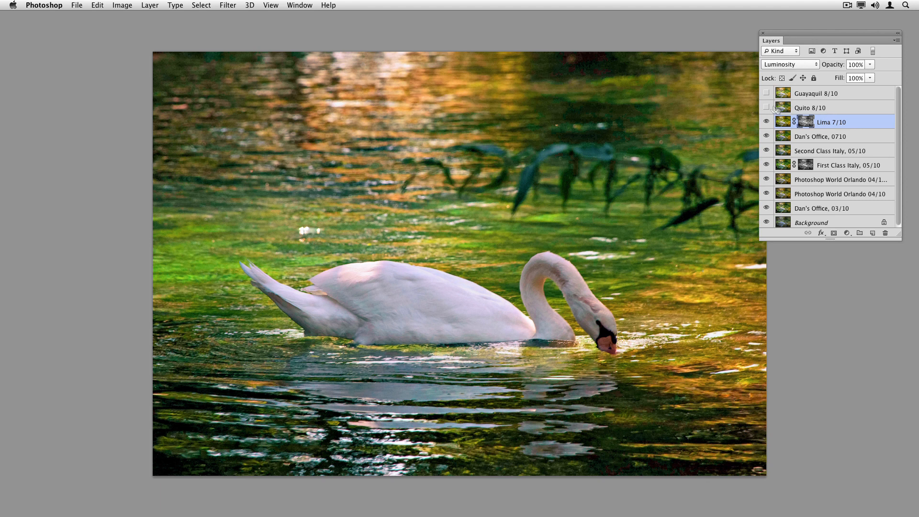
Toggle the Quito 8/10 layer on and off, select it, and leave it hidden
click(766, 108)
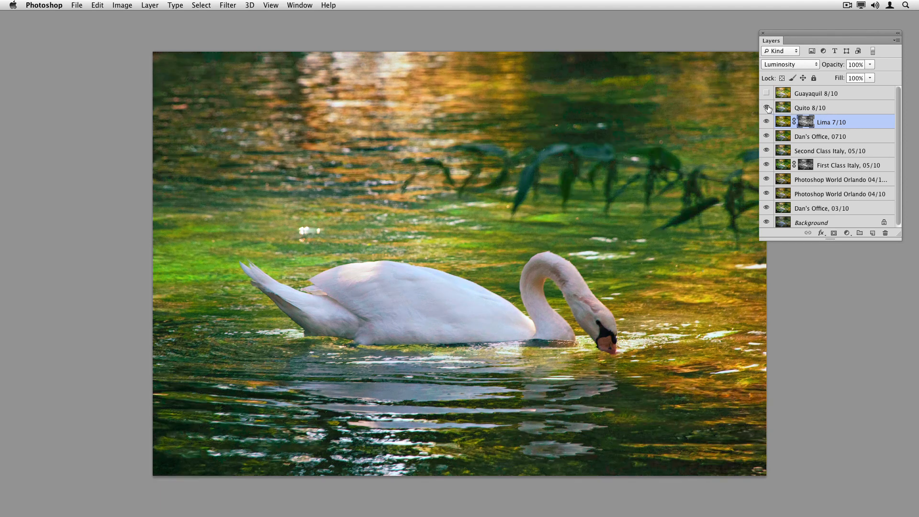
click(765, 108)
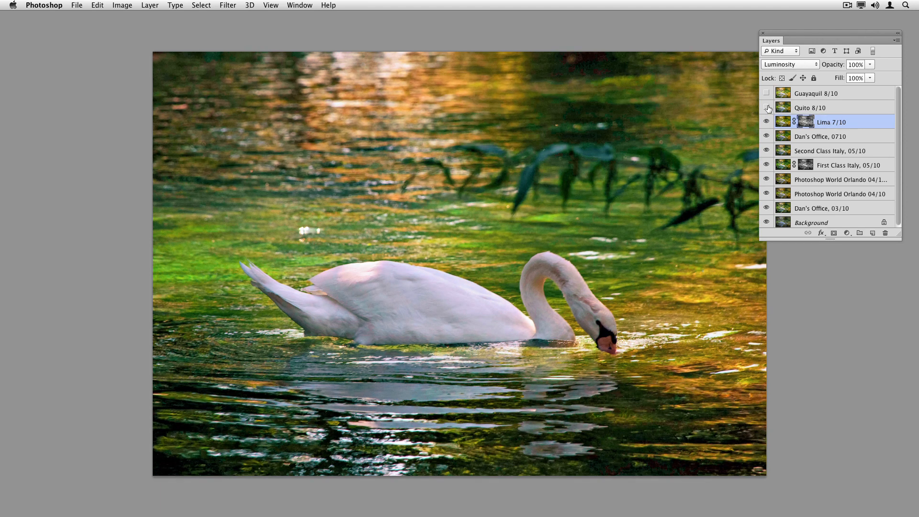
click(766, 109)
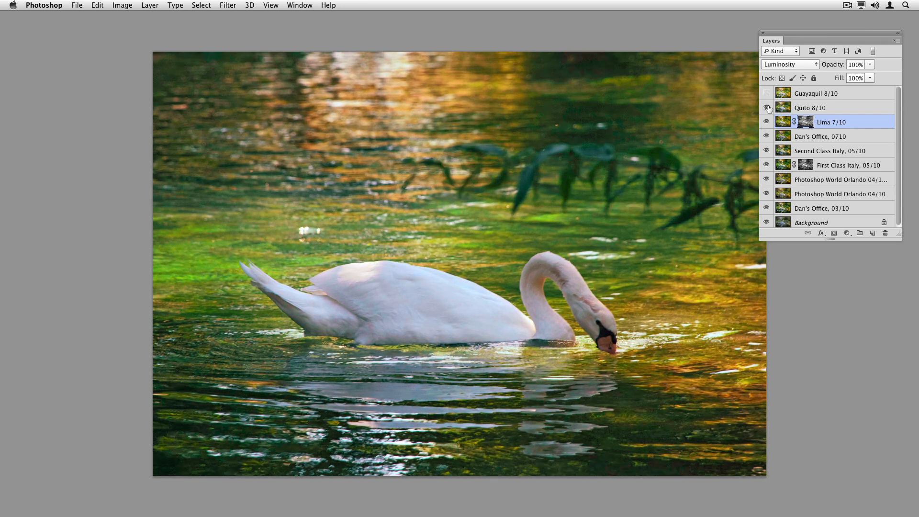
click(765, 107)
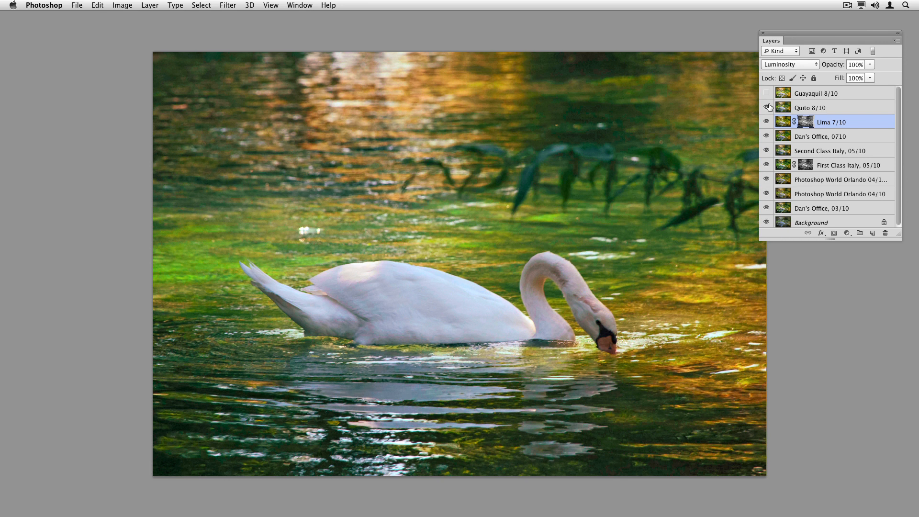
click(766, 107)
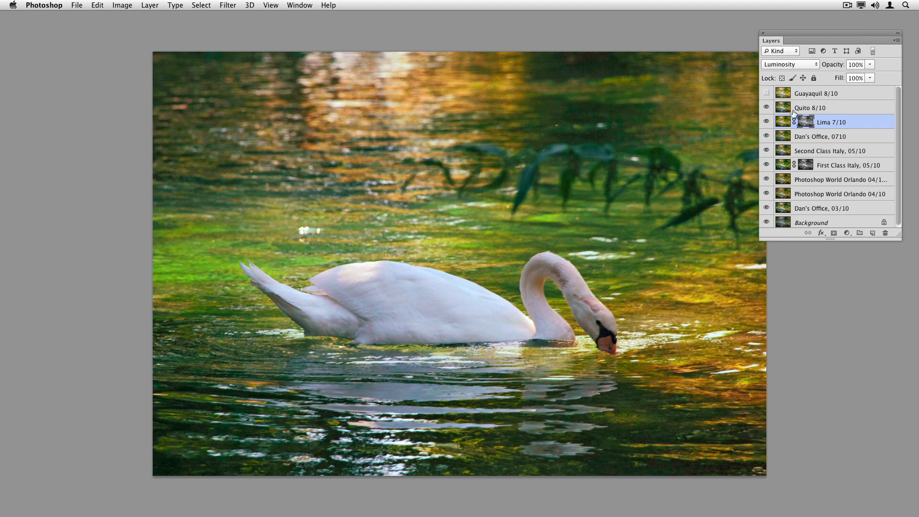
click(809, 107)
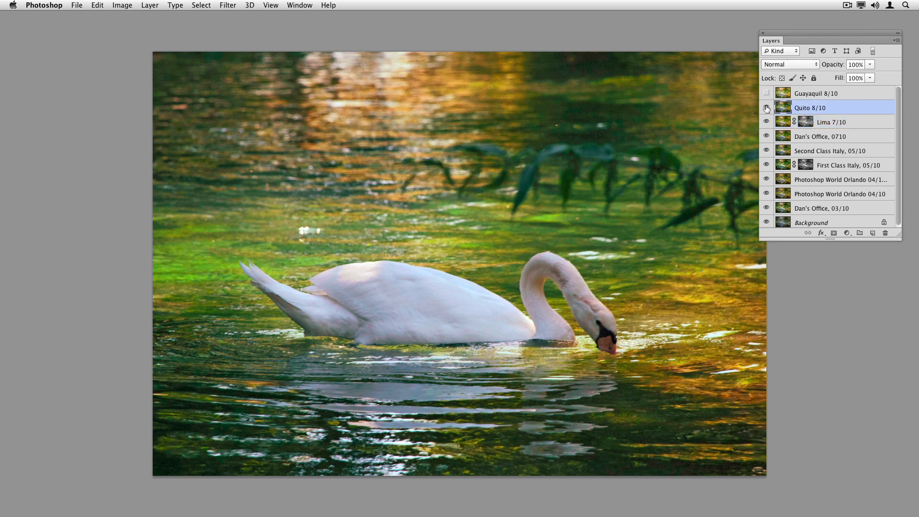
click(765, 110)
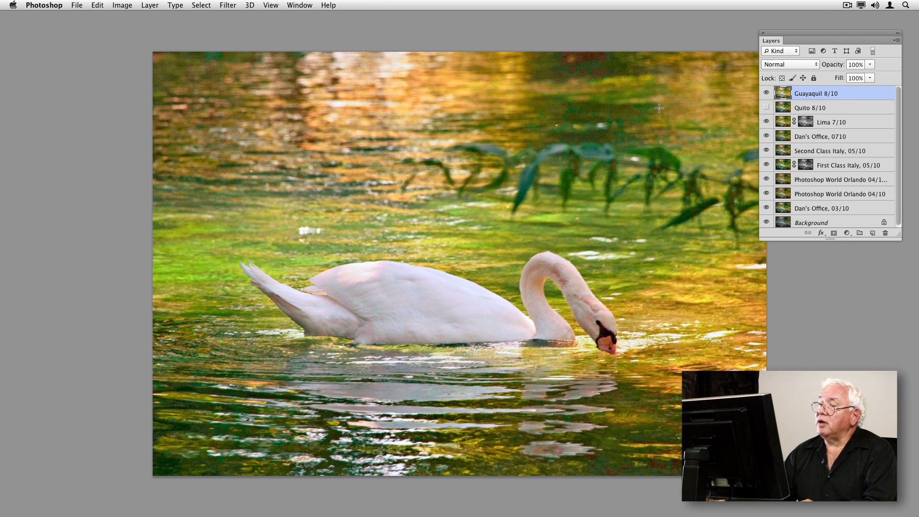
mouse_move(704, 108)
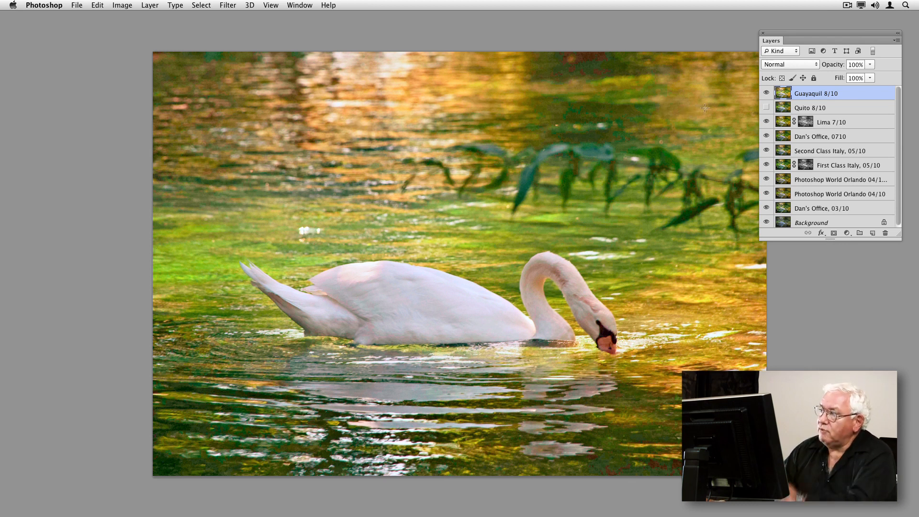
Compare Guayaquil 8/10 on and off, briefly at 54% opacity, leaving it visible at 100%
click(766, 93)
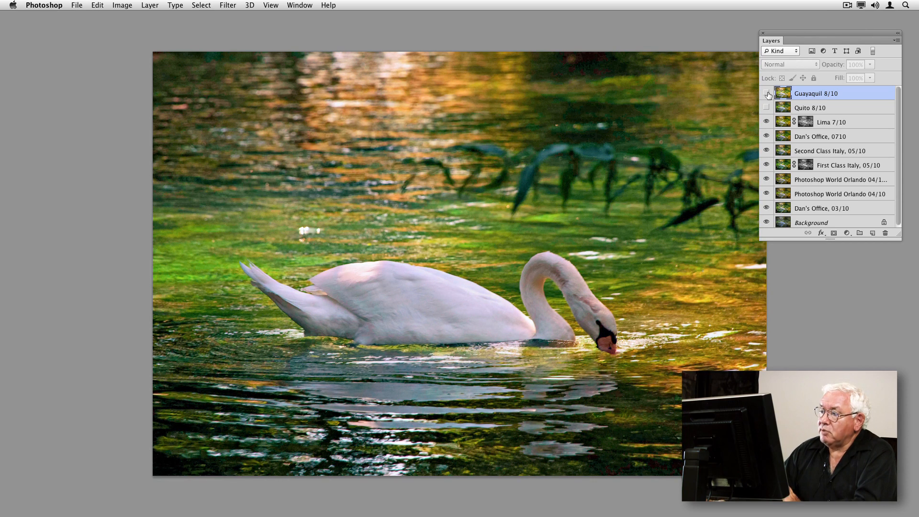
click(766, 108)
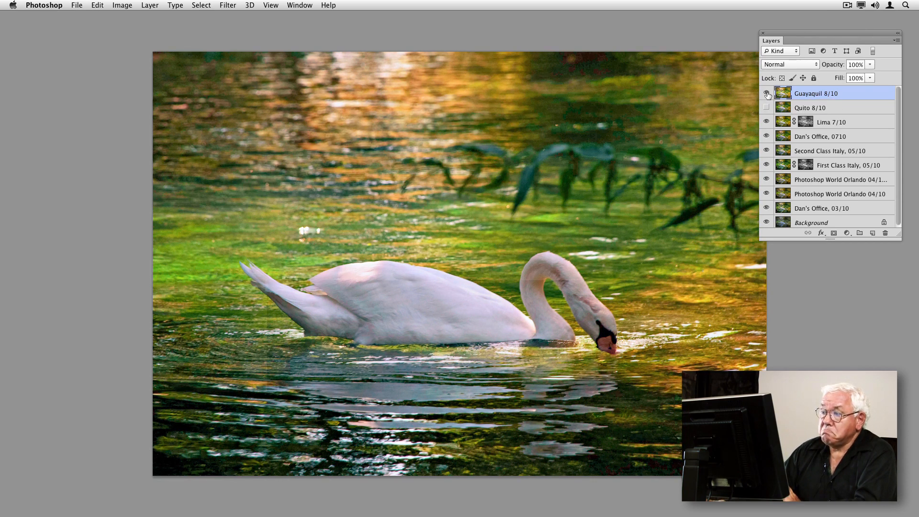
click(765, 94)
text(54)
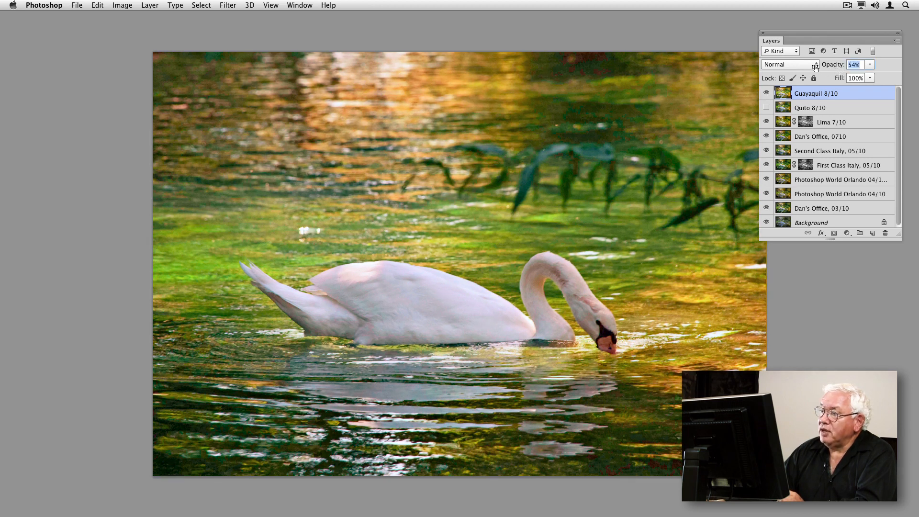
click(766, 95)
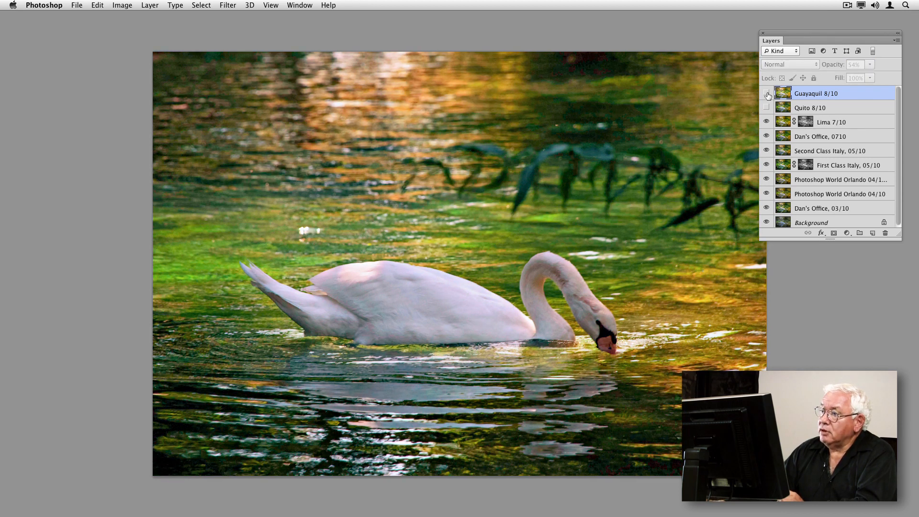
click(765, 94)
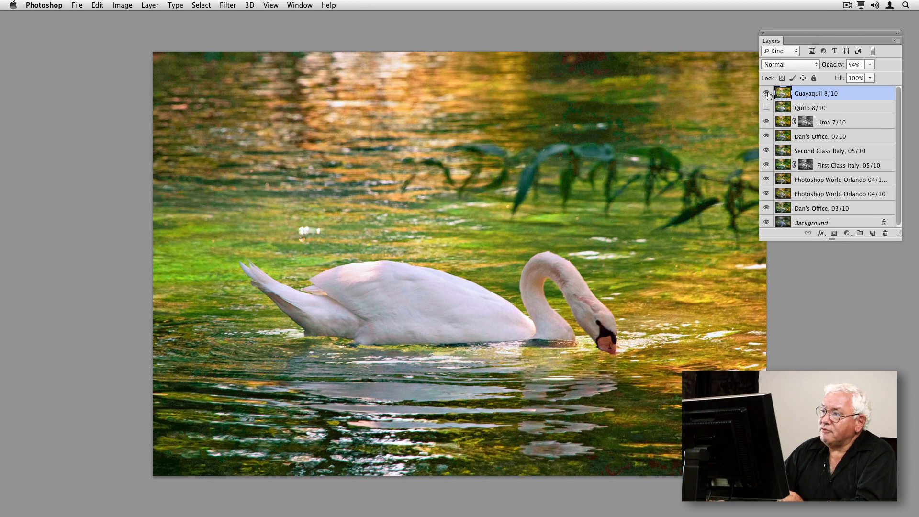
click(765, 94)
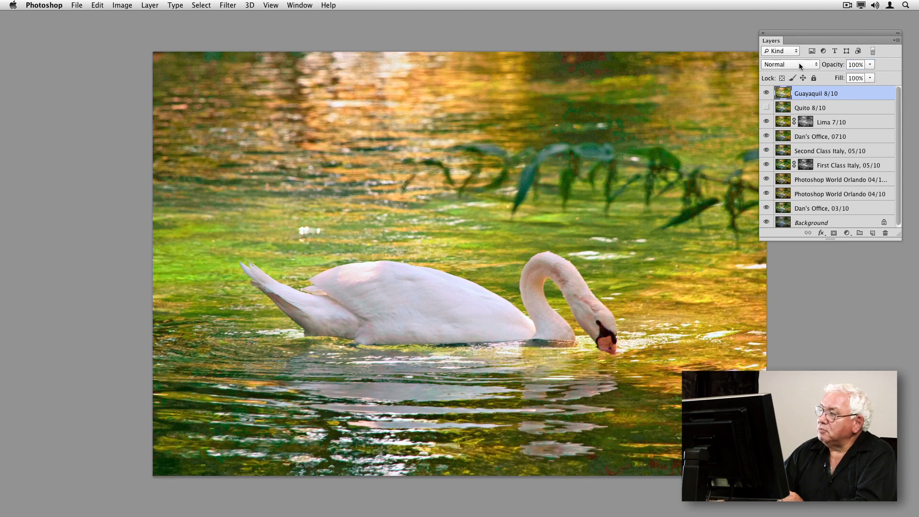
Set Guayaquil 8/10 to Color blending, compare it on/off, and make a 29% opacity copy
click(789, 65)
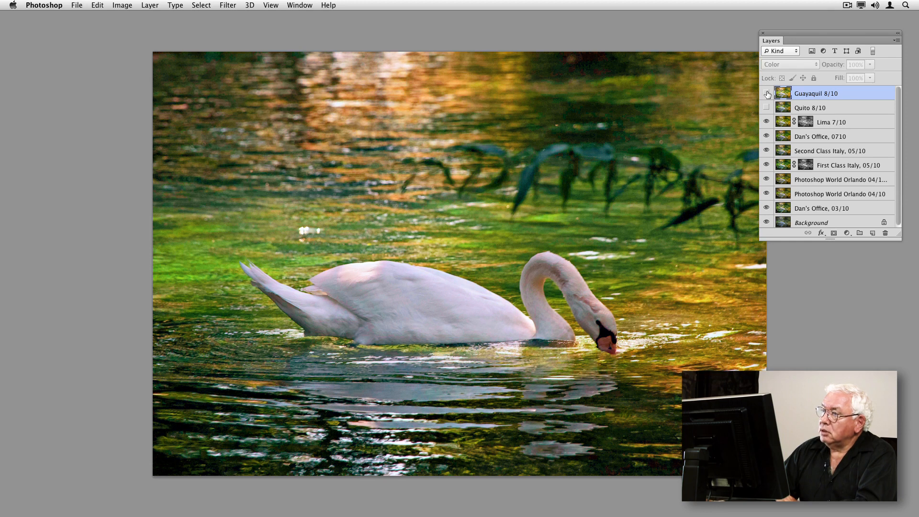
mouse_move(766, 94)
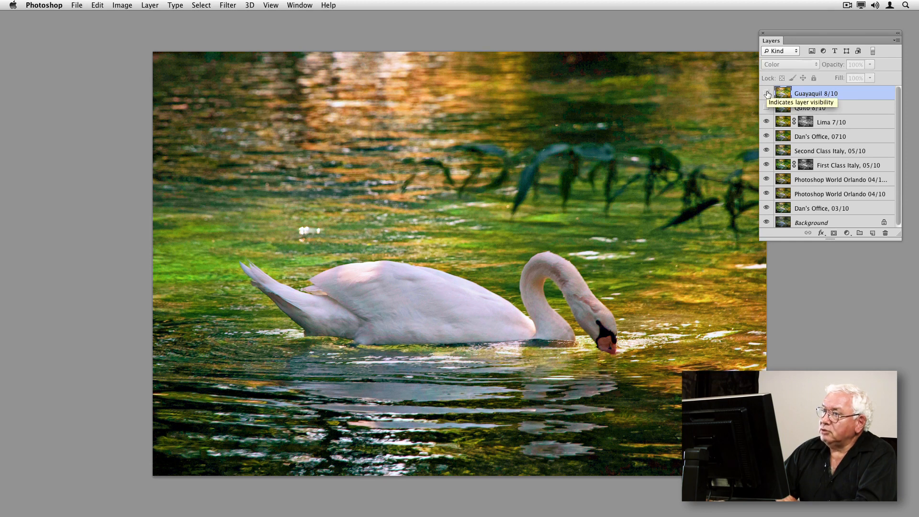
click(766, 108)
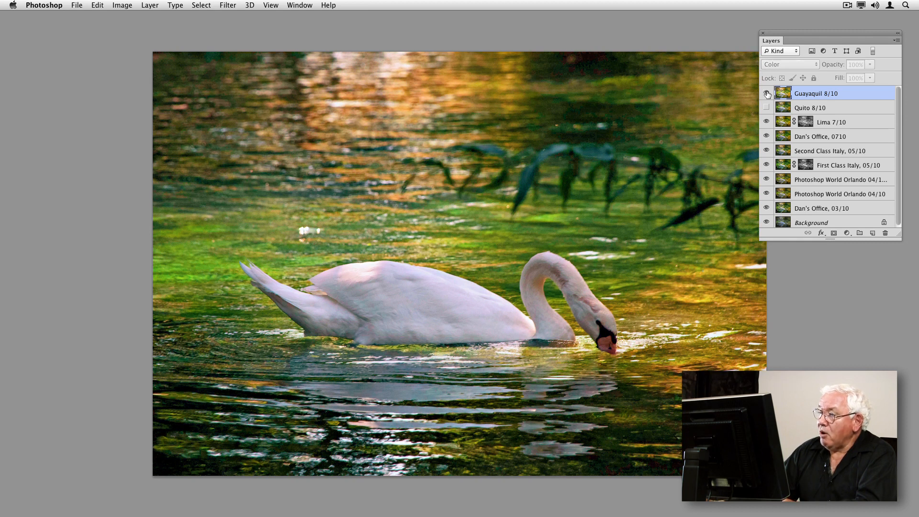
click(766, 93)
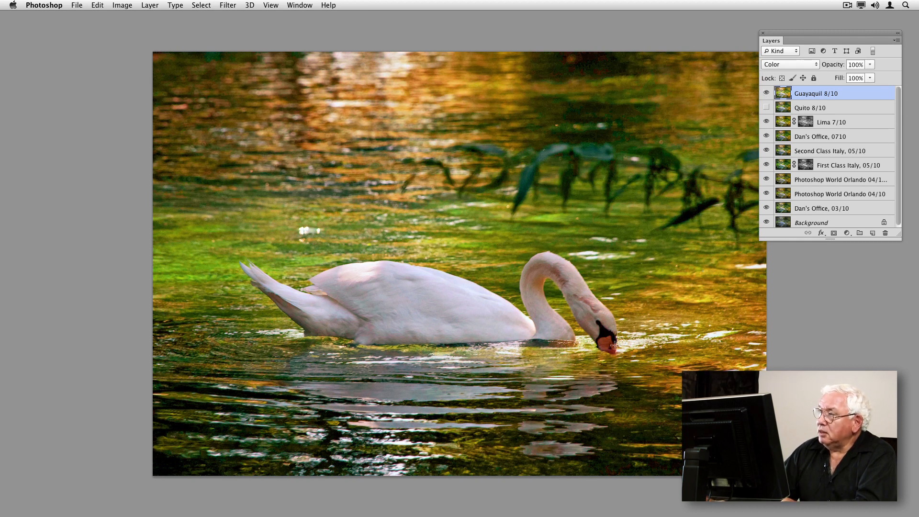
triple_click(855, 64)
text(29)
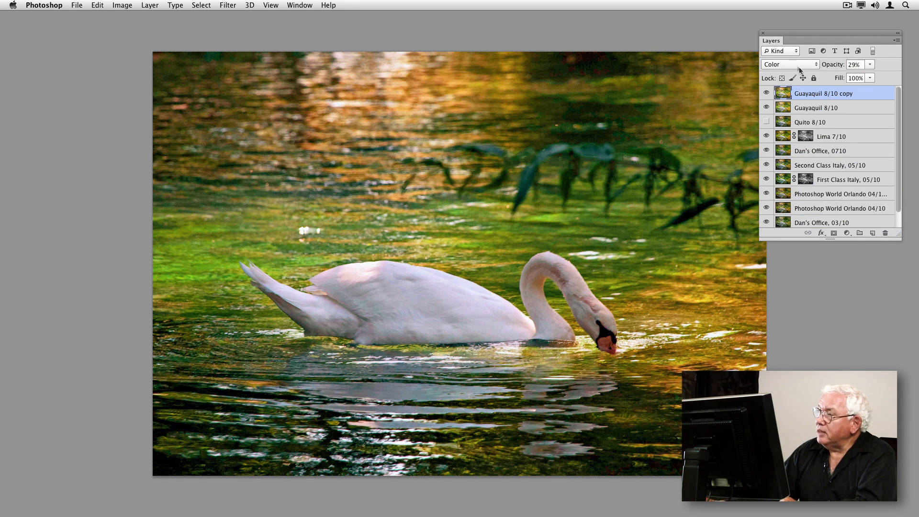
Switch 'Guayaquil 8/10 copy' to Luminosity blending at 100% with a white layer mask
click(788, 63)
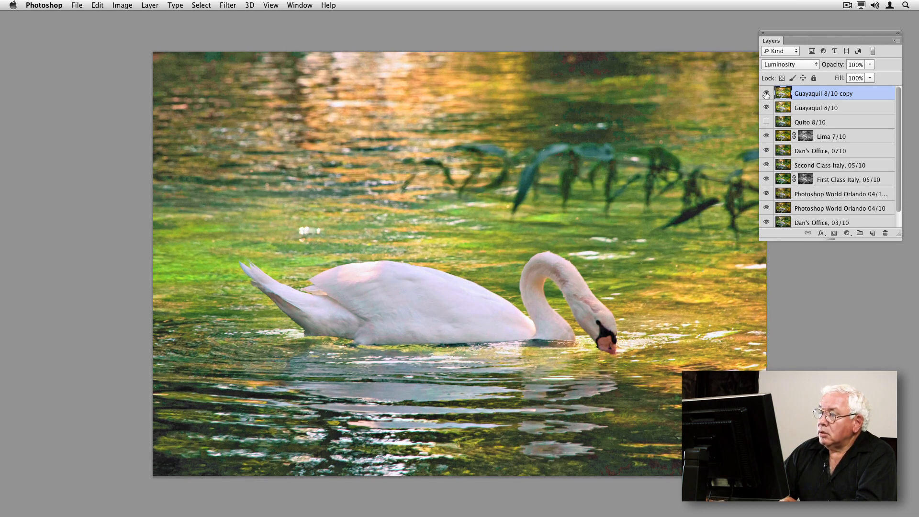
mouse_move(766, 95)
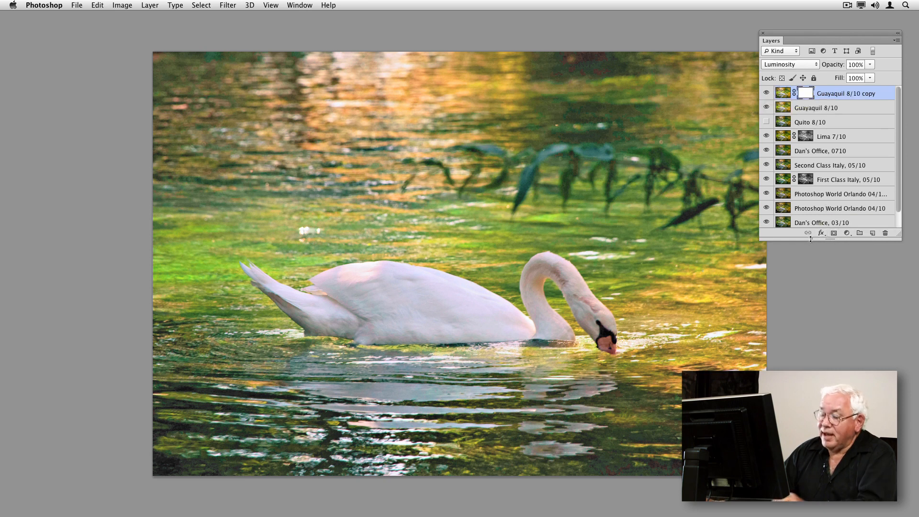
Apply Image with Layer: Merged into the copy's mask, then drop the copy to 76% opacity
click(122, 5)
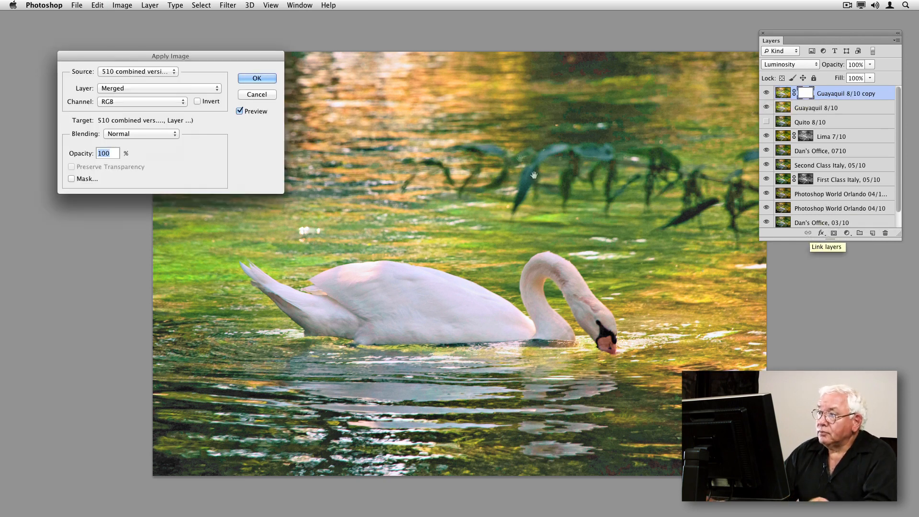
click(256, 78)
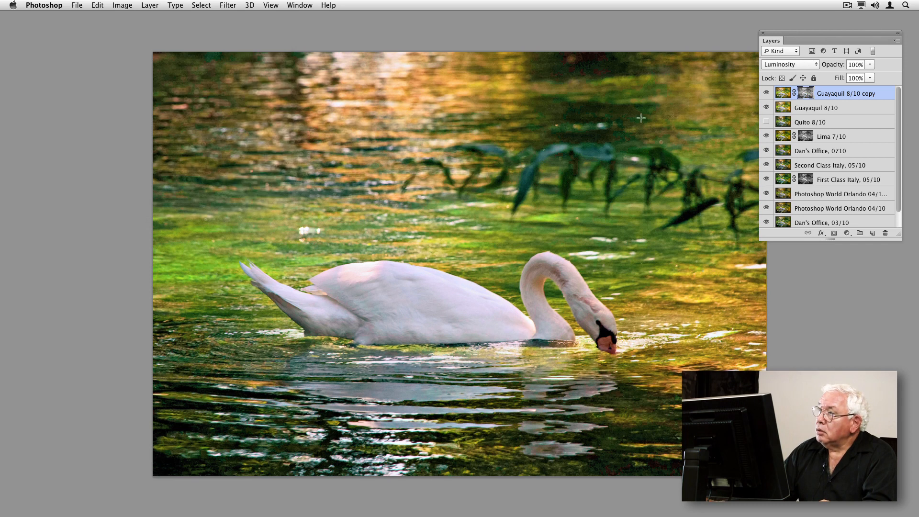
click(766, 93)
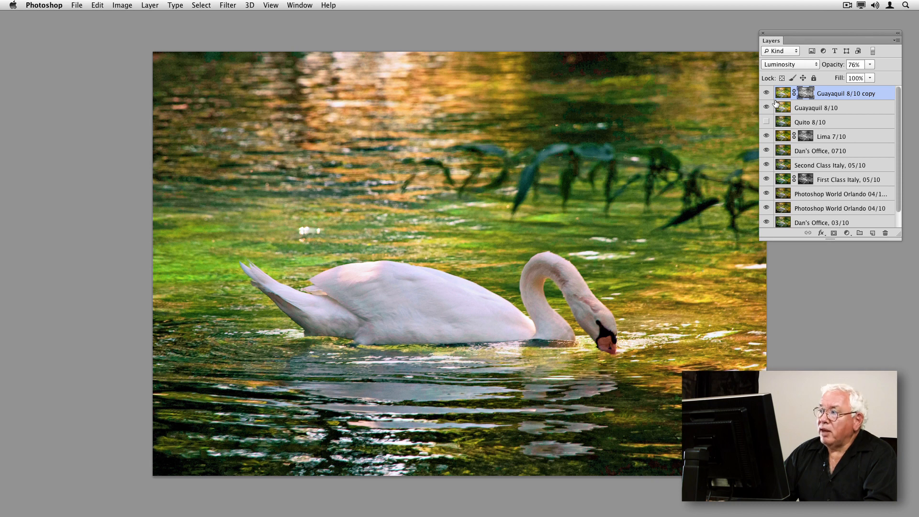
mouse_move(70, 5)
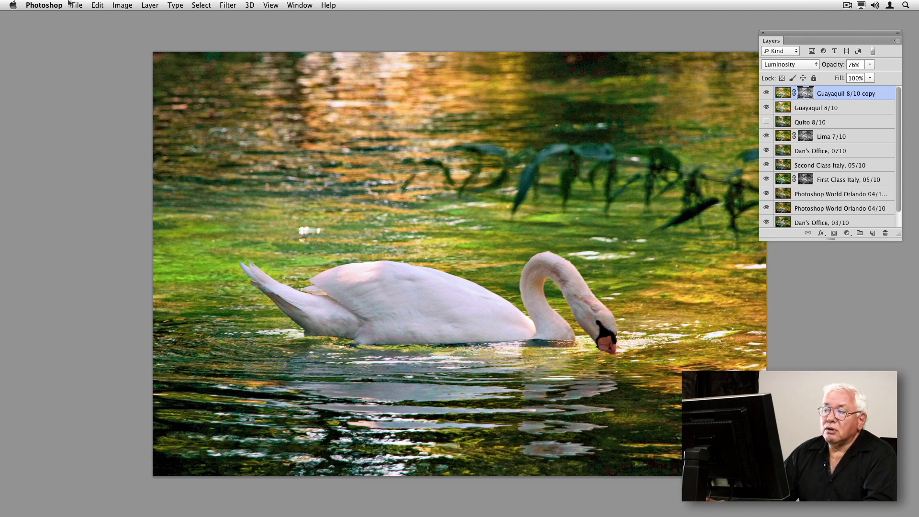
Revert the document to its saved state, showing only the original Background
click(76, 6)
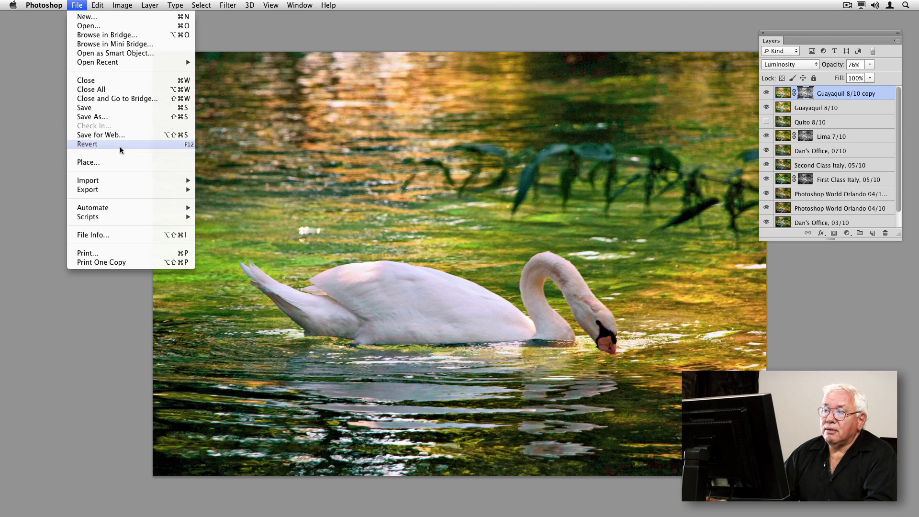
click(86, 144)
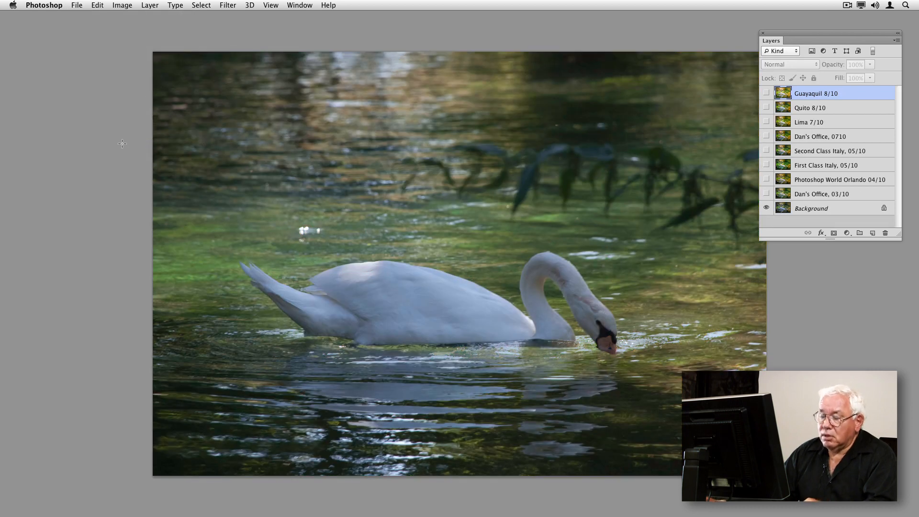